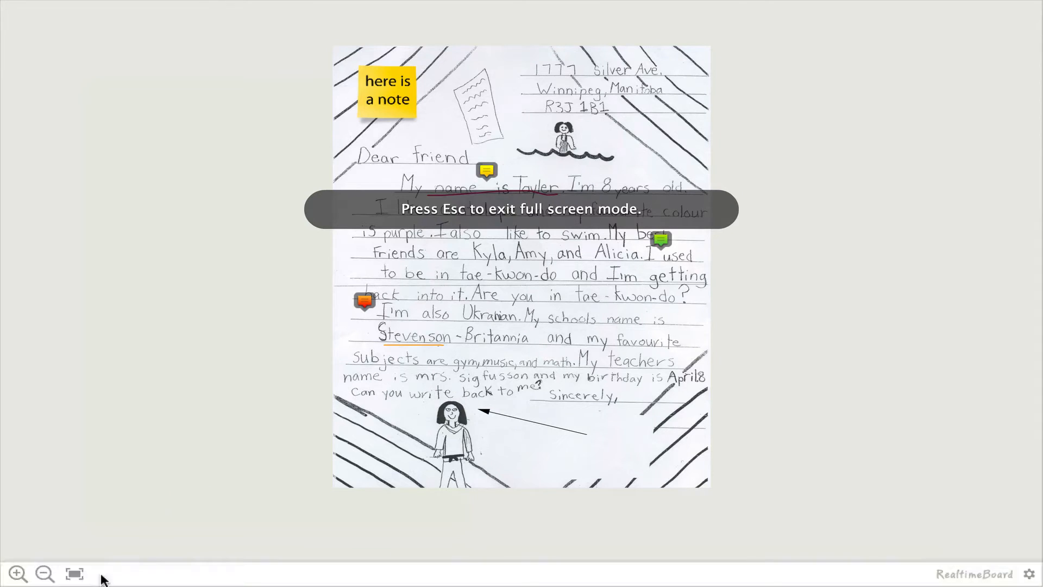
Search Drive's connectable apps for 'realti' and choose RealtimeBoard for Education.
click(19, 574)
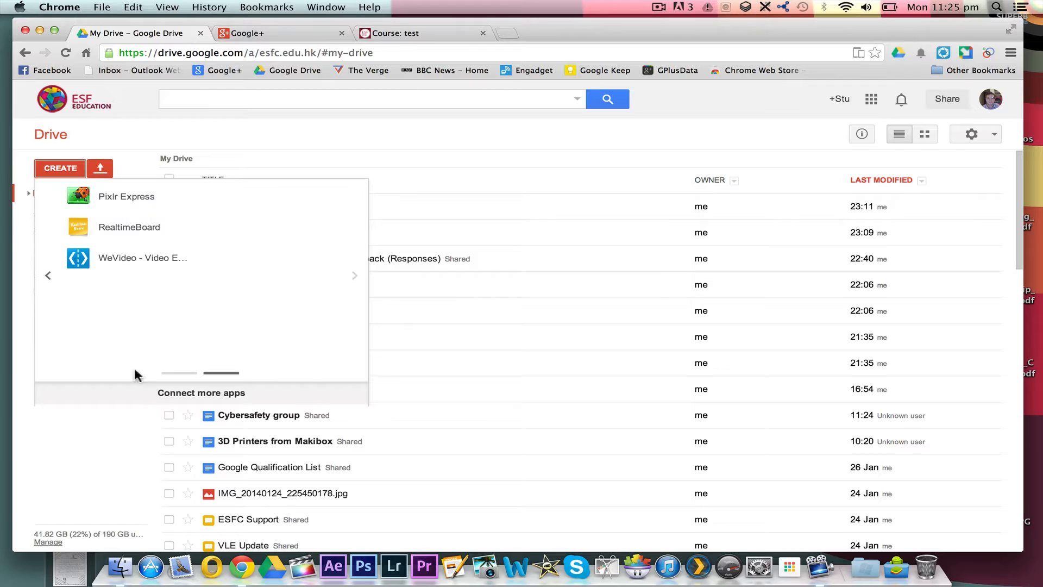
click(200, 393)
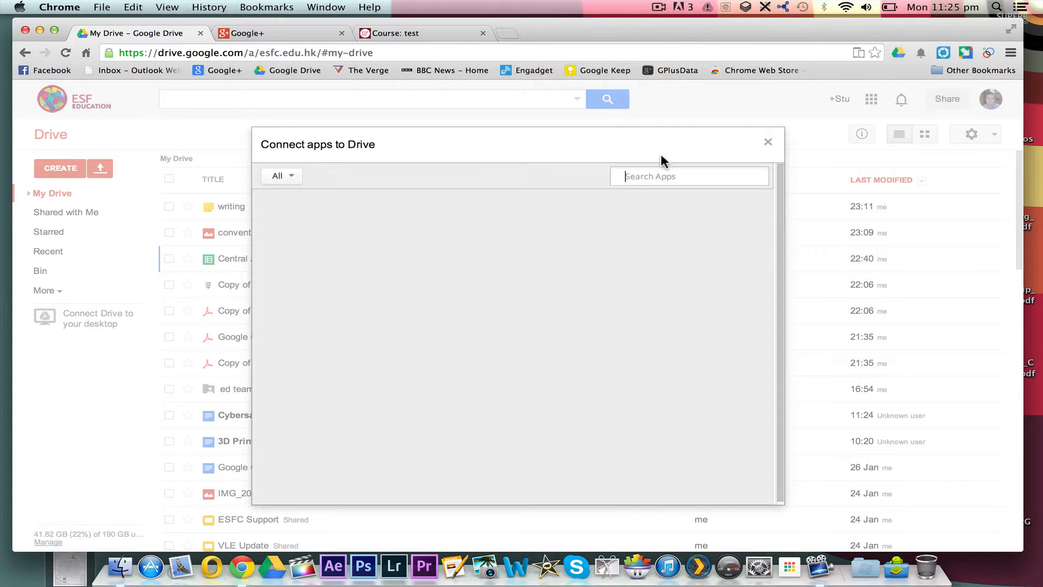
text(realtimeboard)
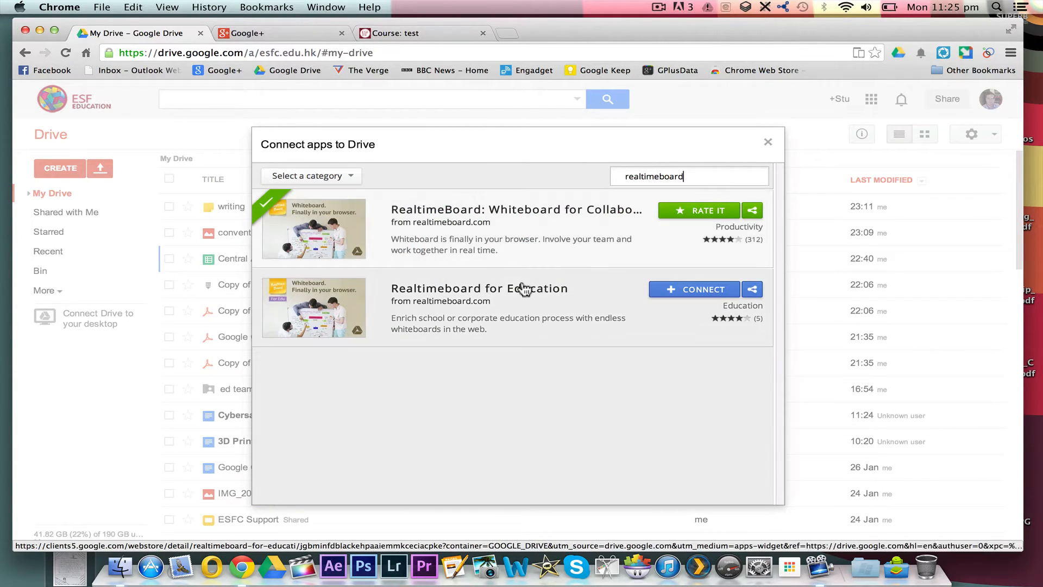
click(768, 141)
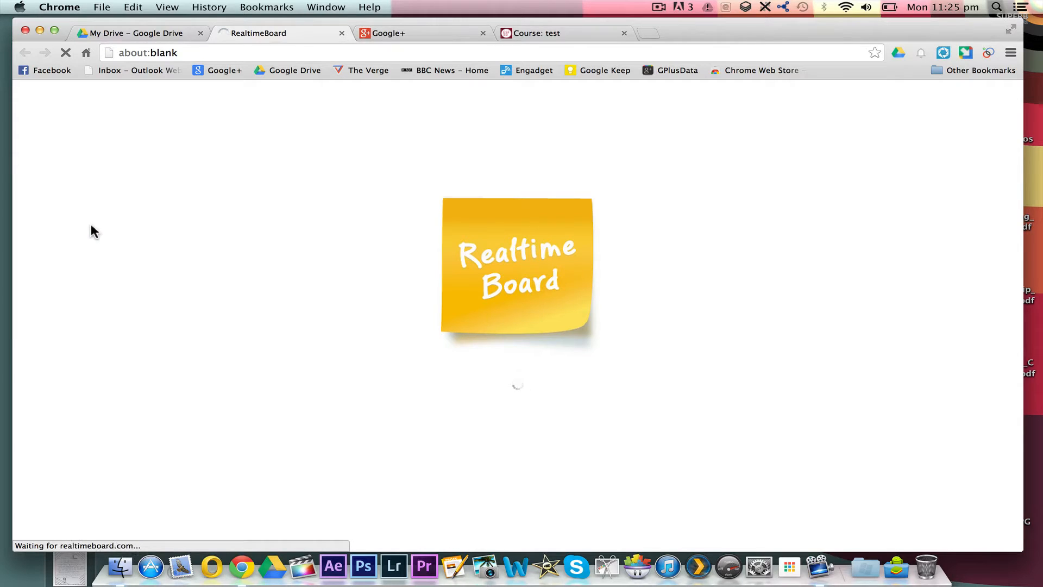
mouse_move(177, 365)
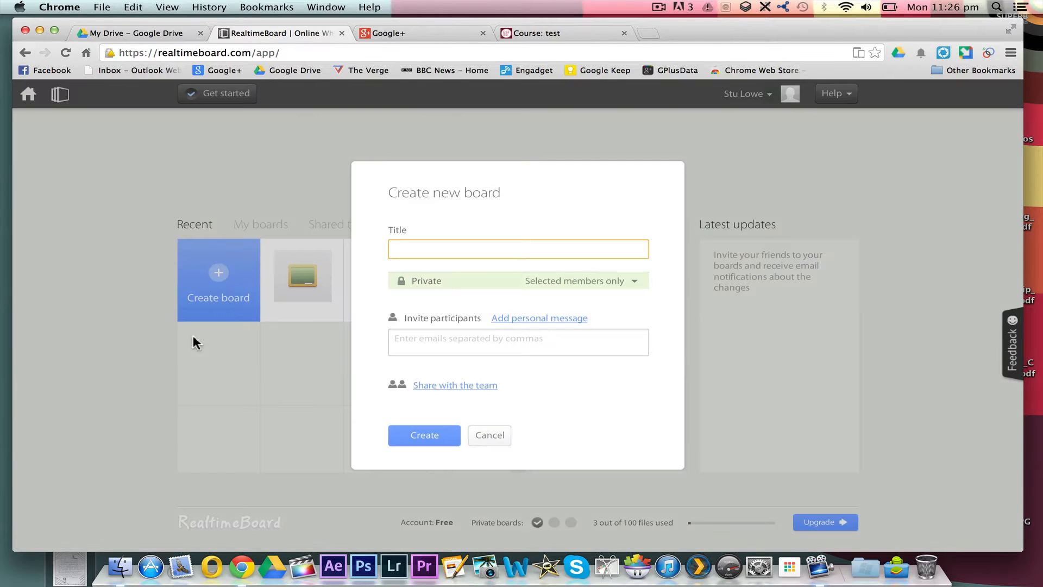
Create a board titled 'writing2' and start it from the blank layout.
text(w)
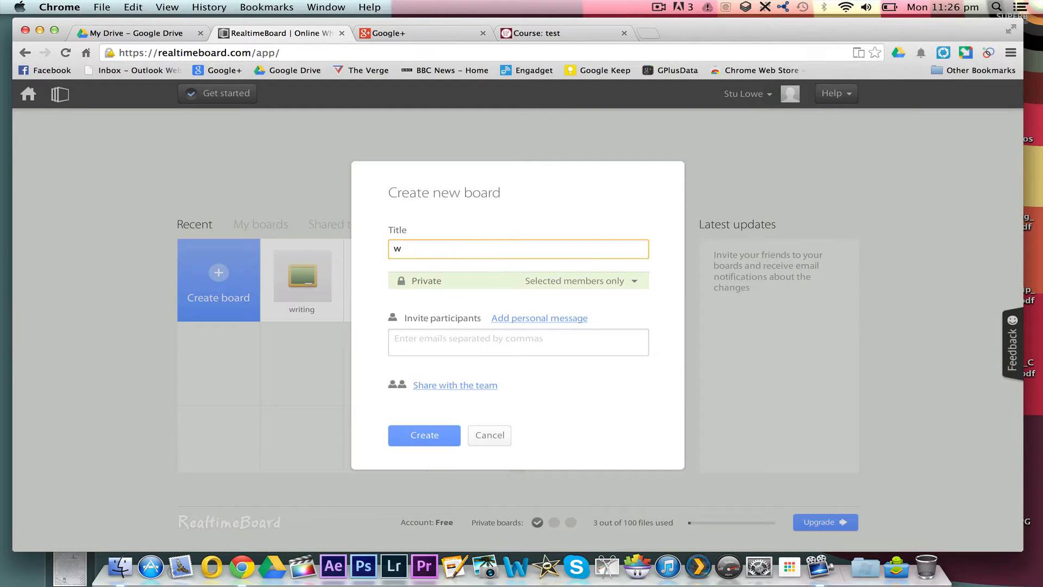
text(riting2)
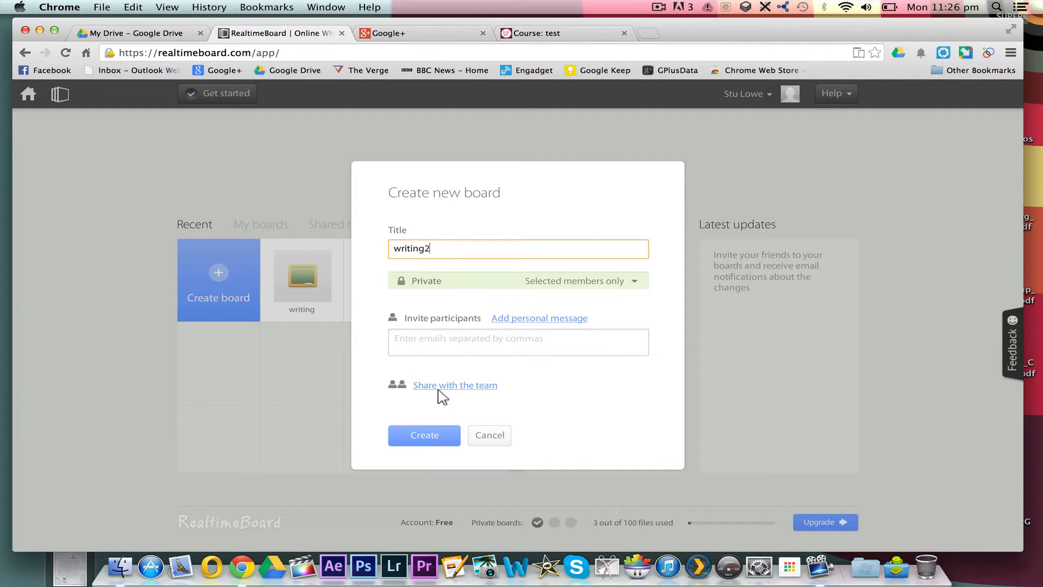
click(424, 434)
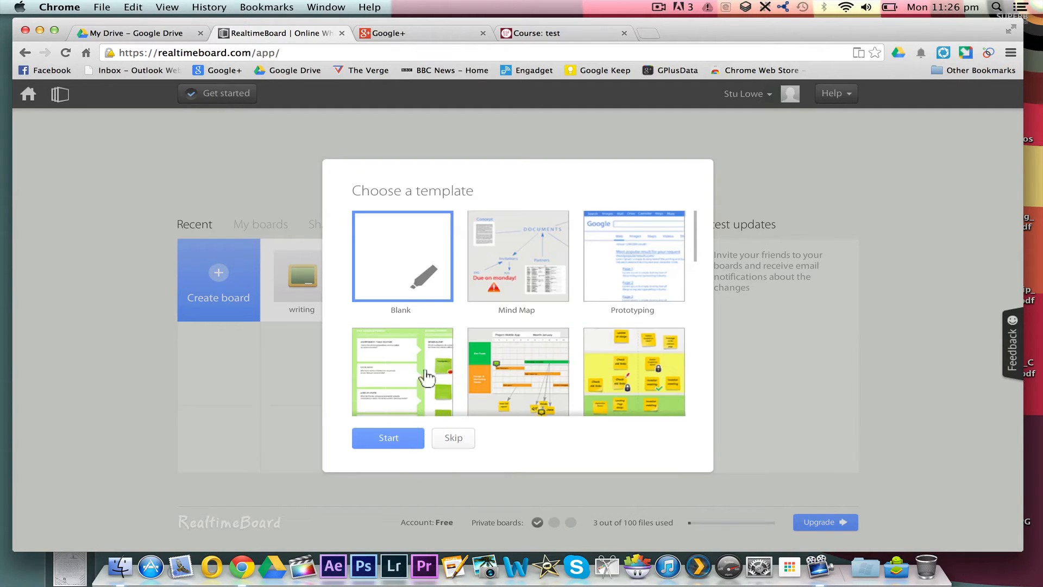
click(389, 438)
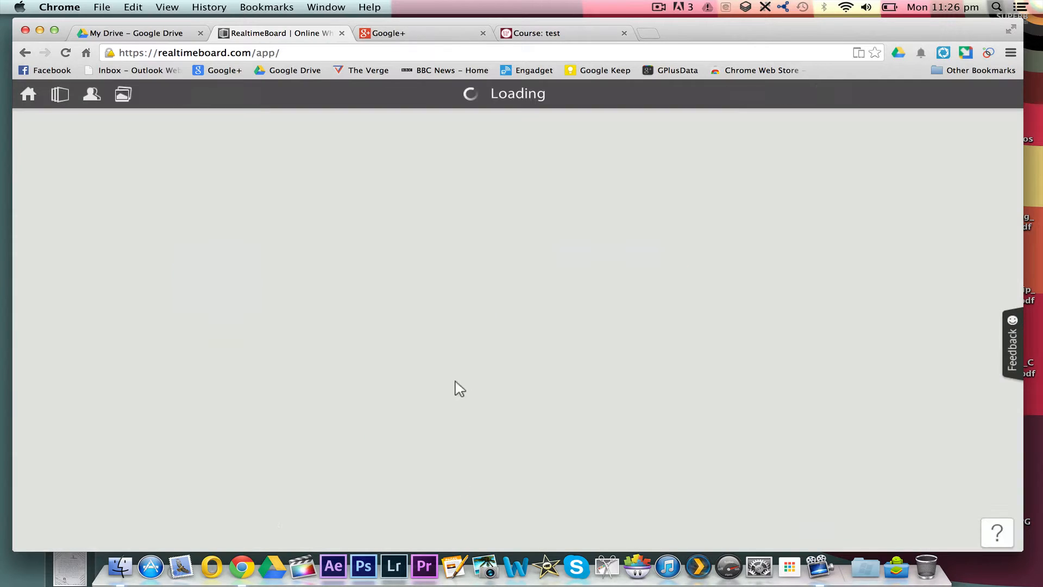
mouse_move(424, 310)
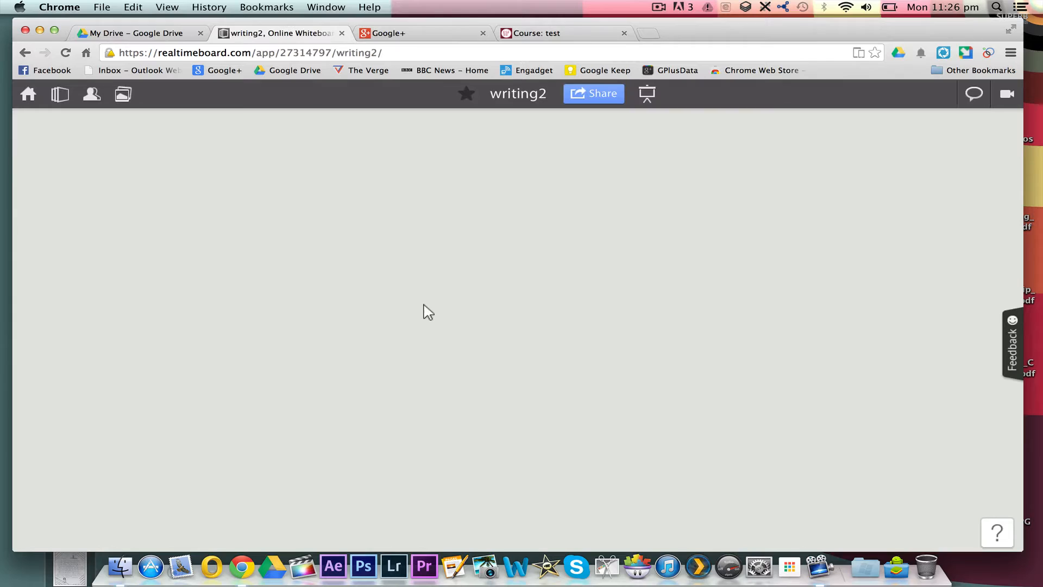
mouse_move(204, 163)
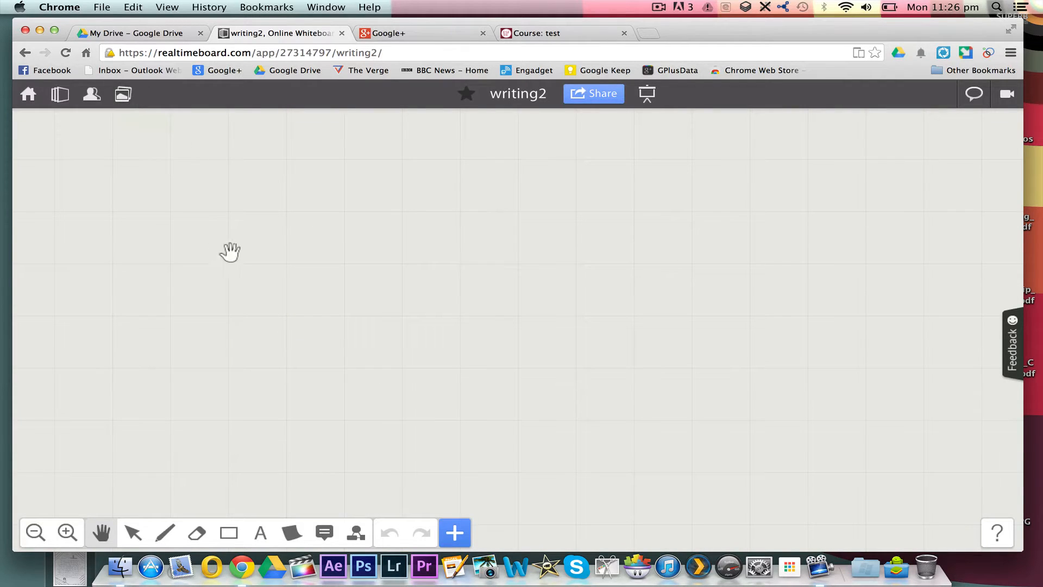
mouse_move(335, 347)
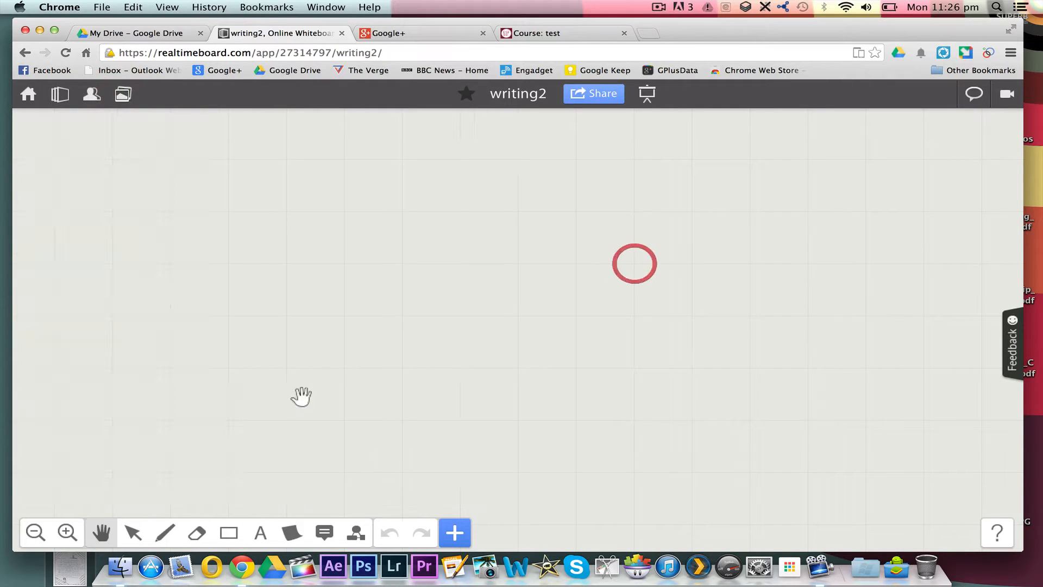
Upload convent3sample.jpeg from the Desktop onto the board.
click(455, 533)
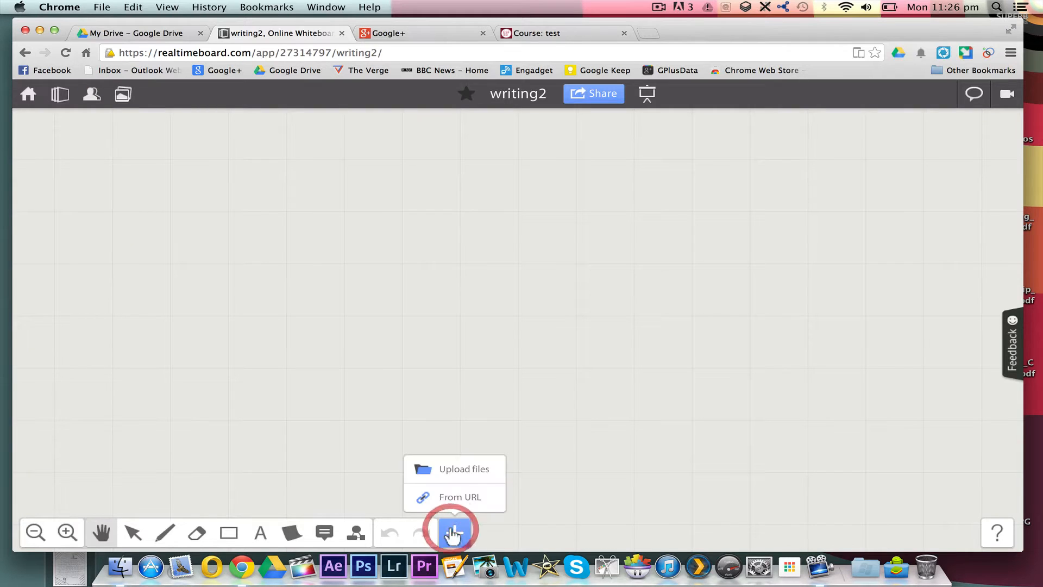
click(463, 470)
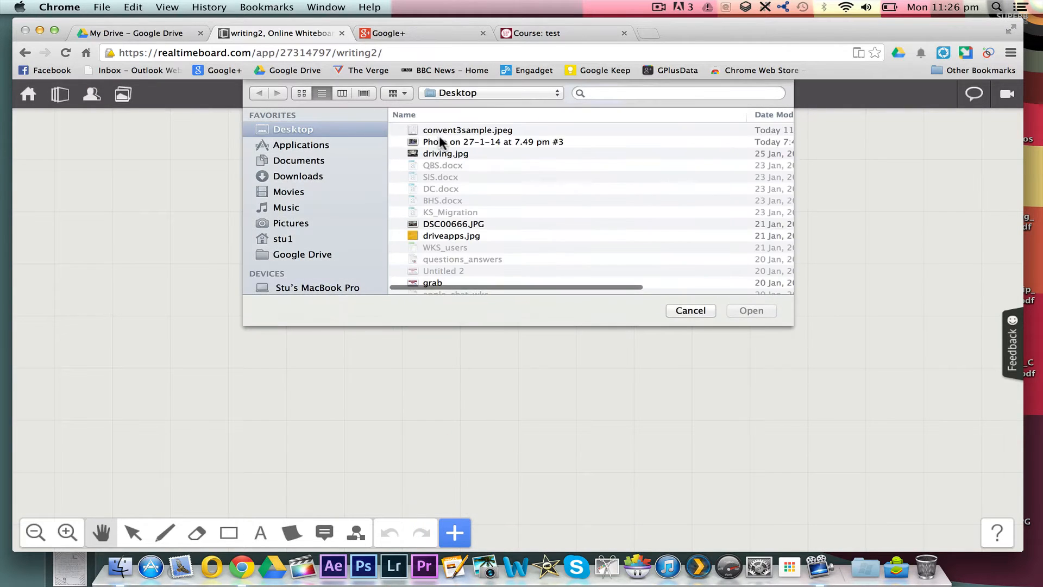
click(691, 311)
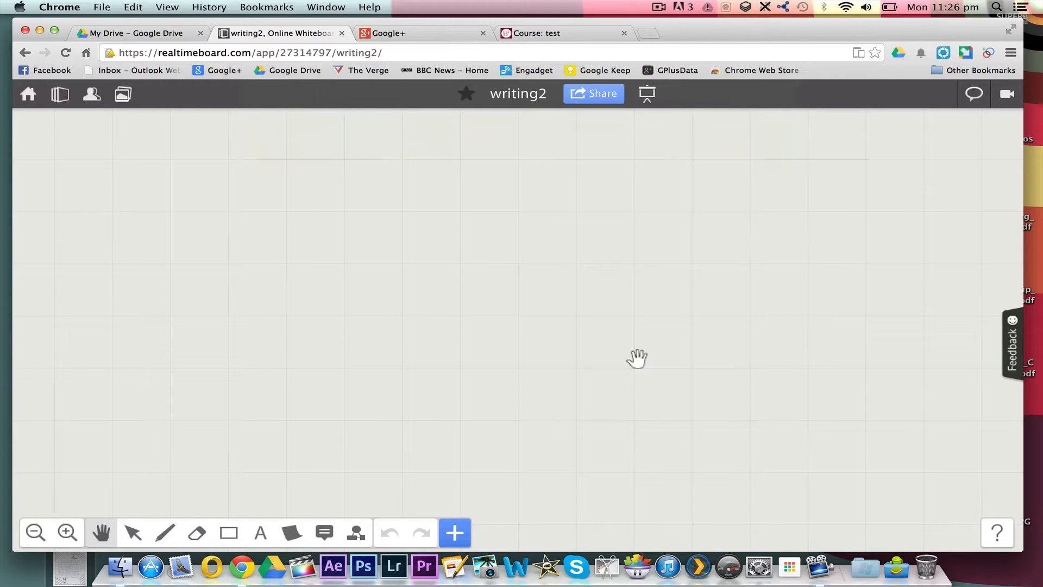
mouse_move(472, 294)
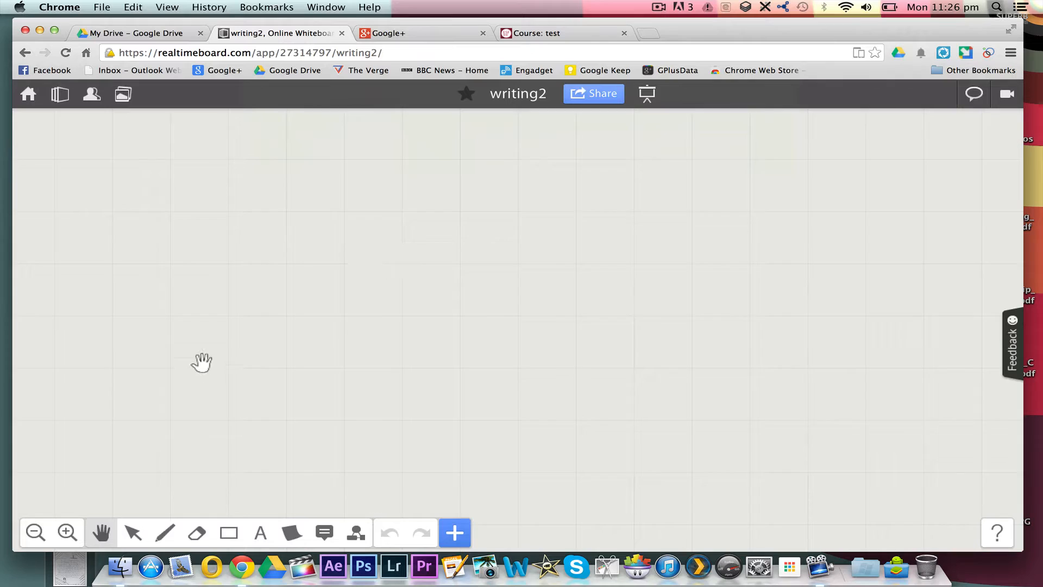
mouse_move(440, 300)
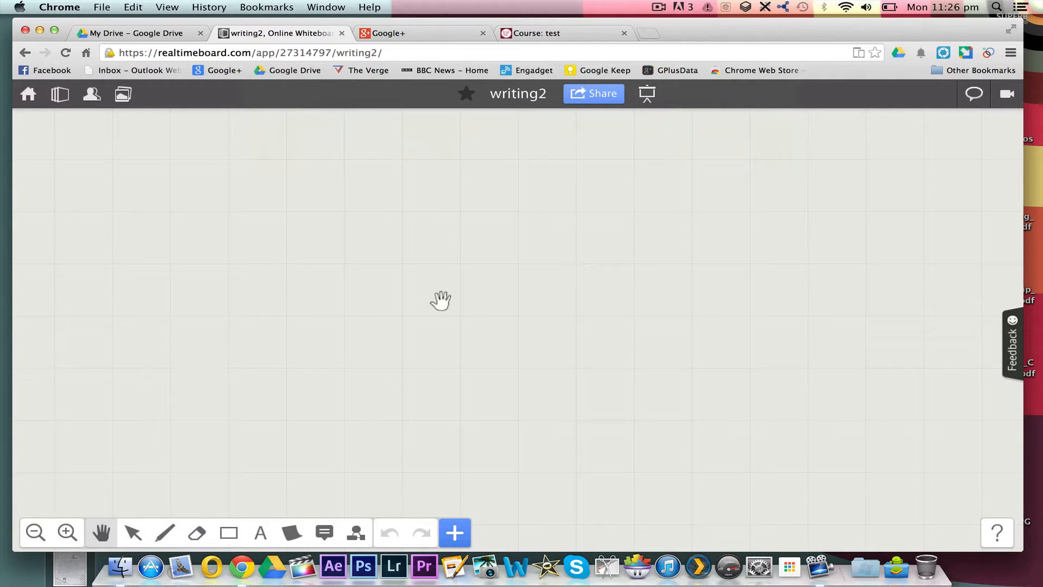
mouse_move(337, 245)
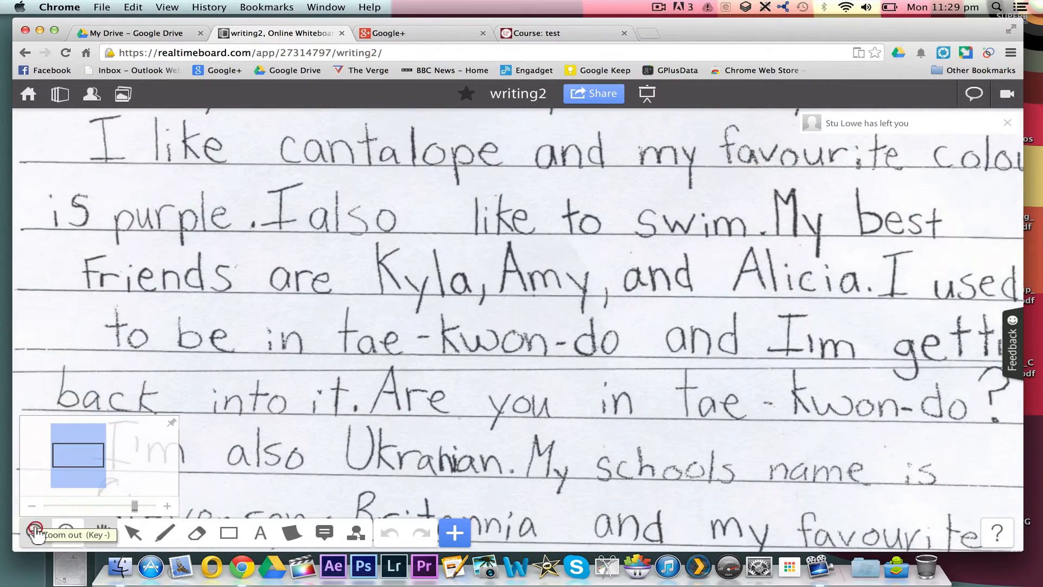
Zoom out three times until the whole student letter is visible.
click(36, 533)
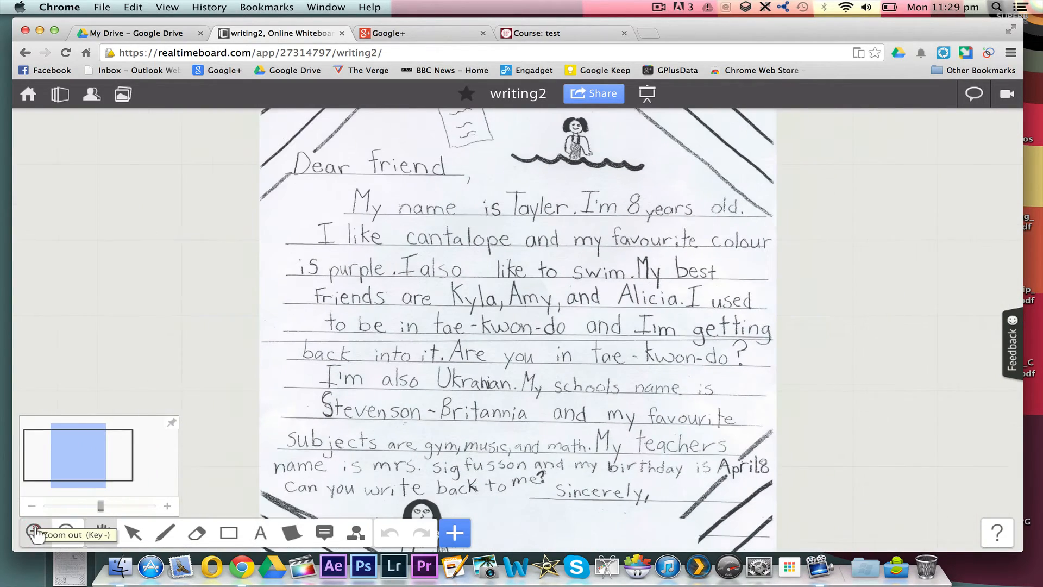
click(34, 533)
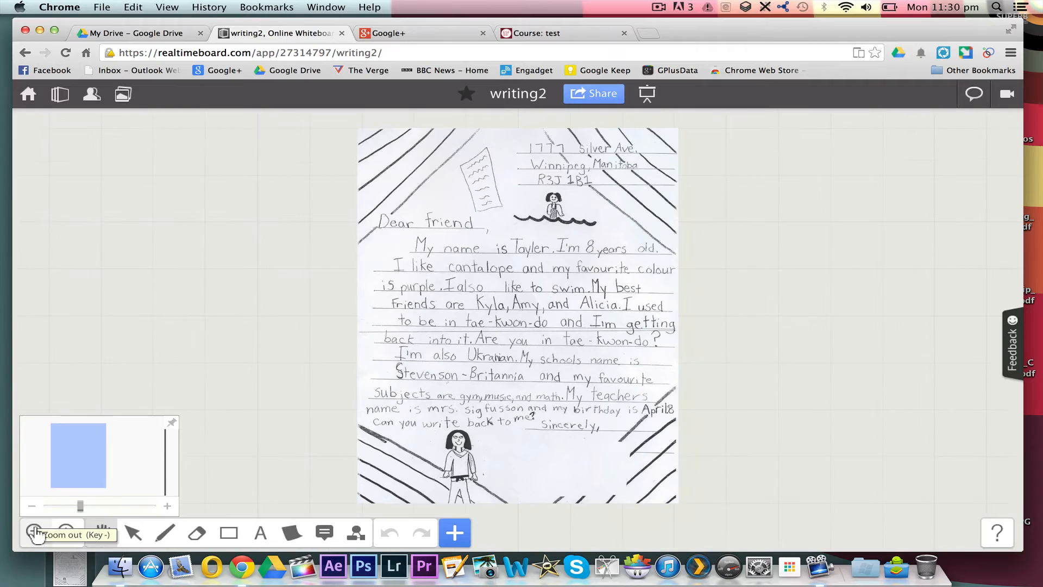
click(36, 532)
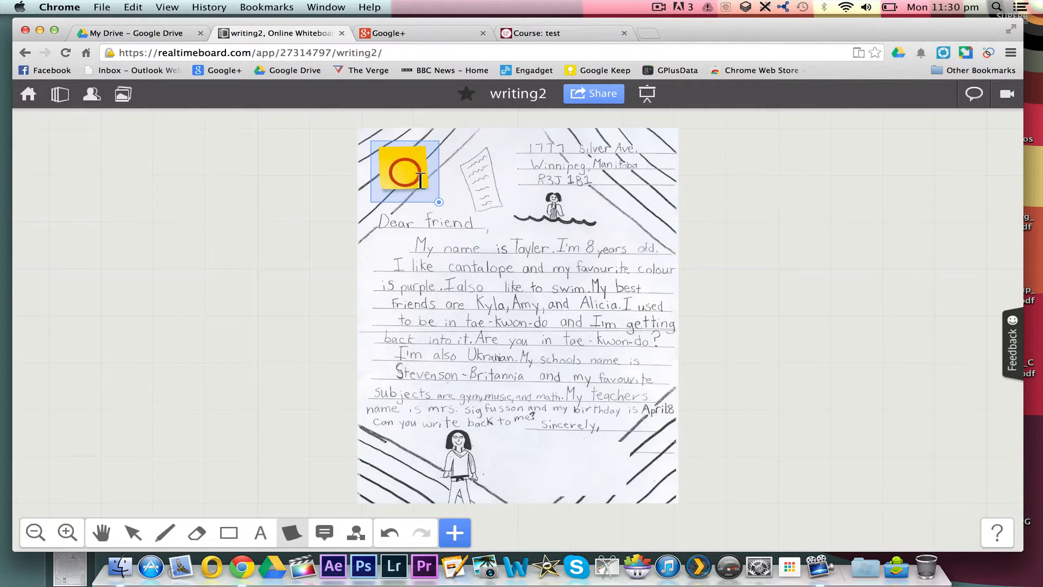
Write 'here is a note' on the yellow sticky note and take the Comment tool.
text(here is a note)
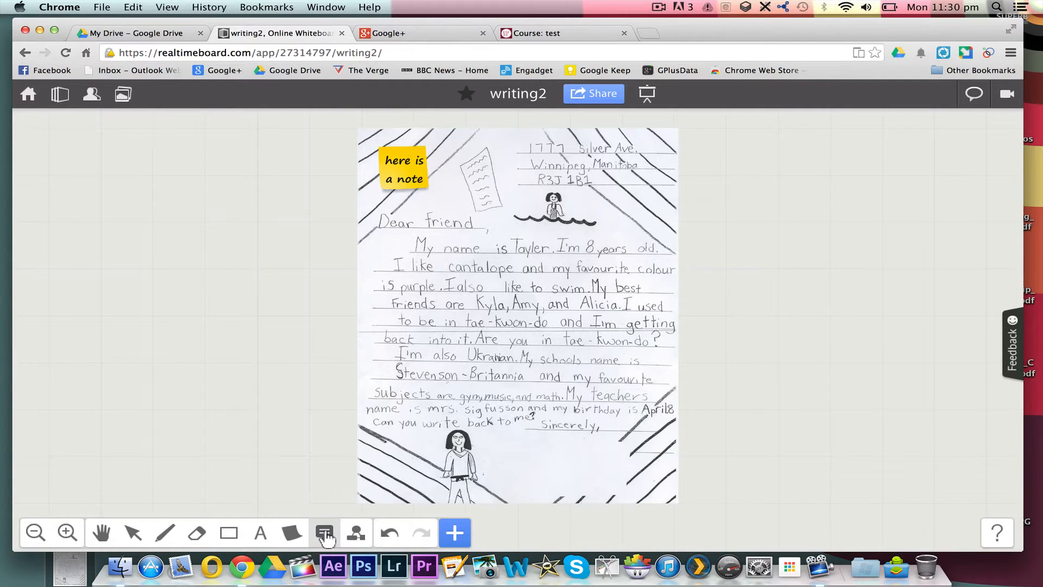
click(324, 533)
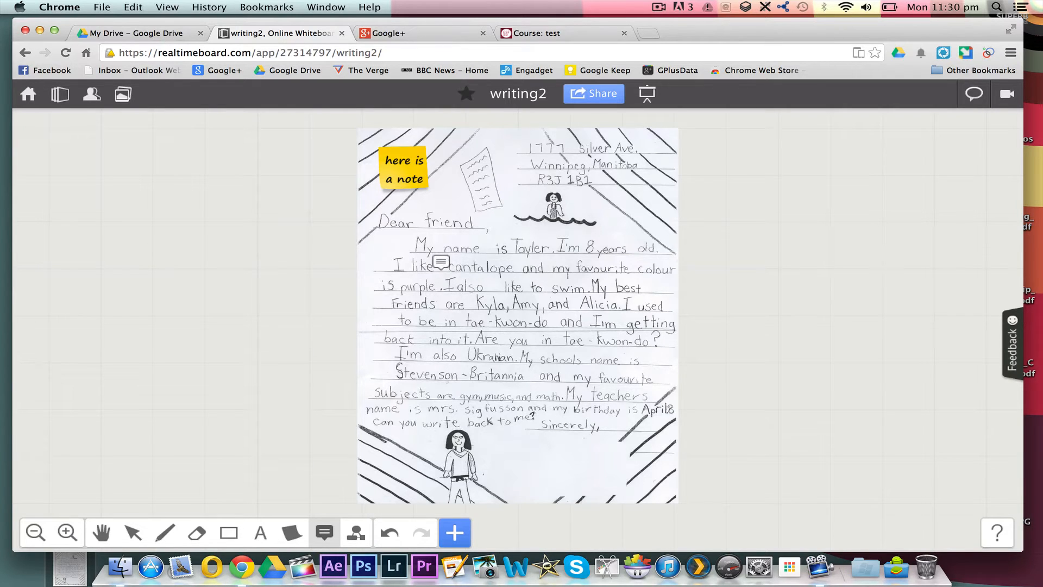
Draw a pink brush line under 'name is Tayler'.
click(165, 532)
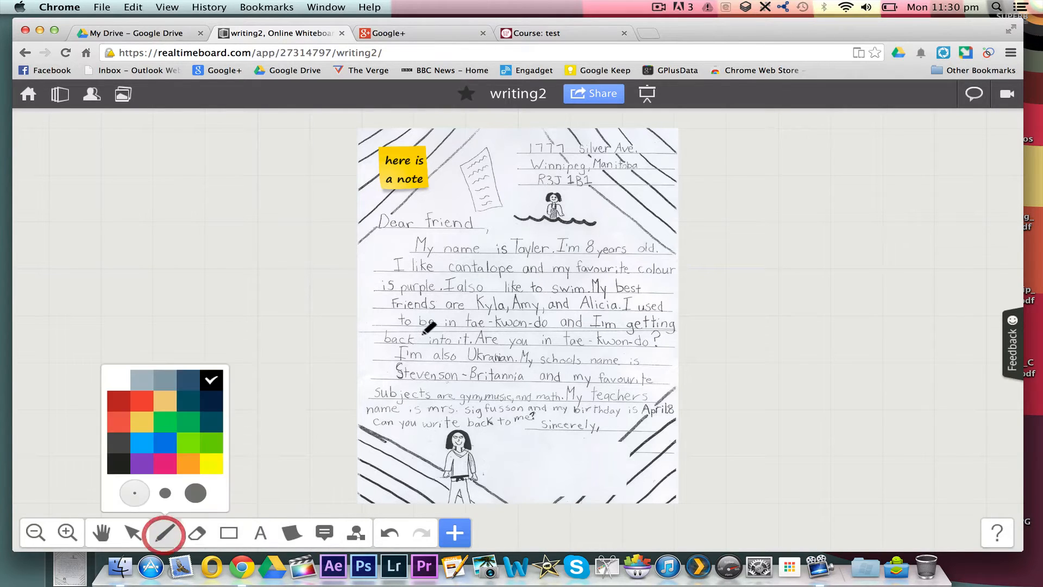
click(165, 463)
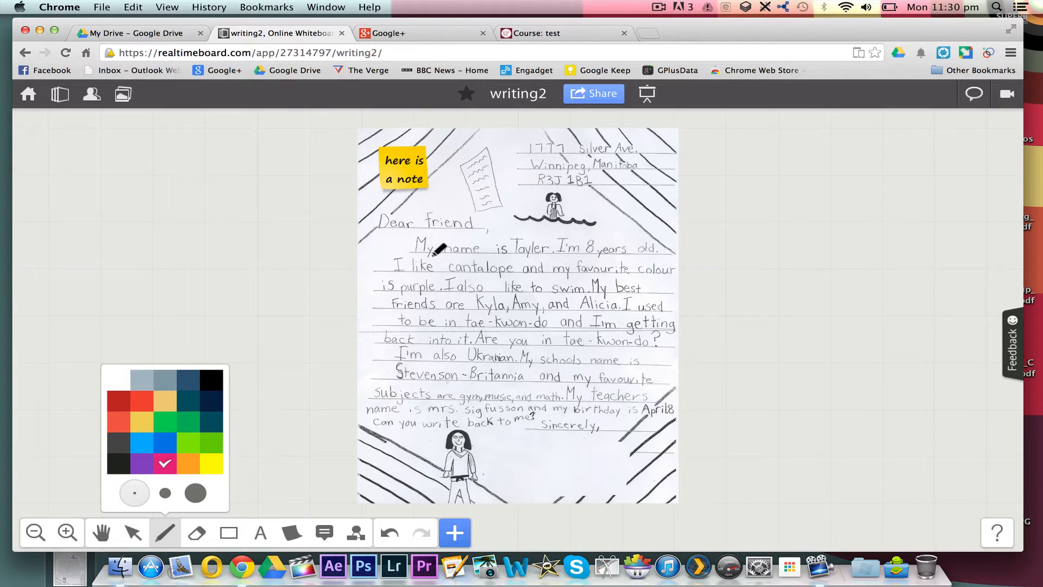
drag(439, 256, 556, 251)
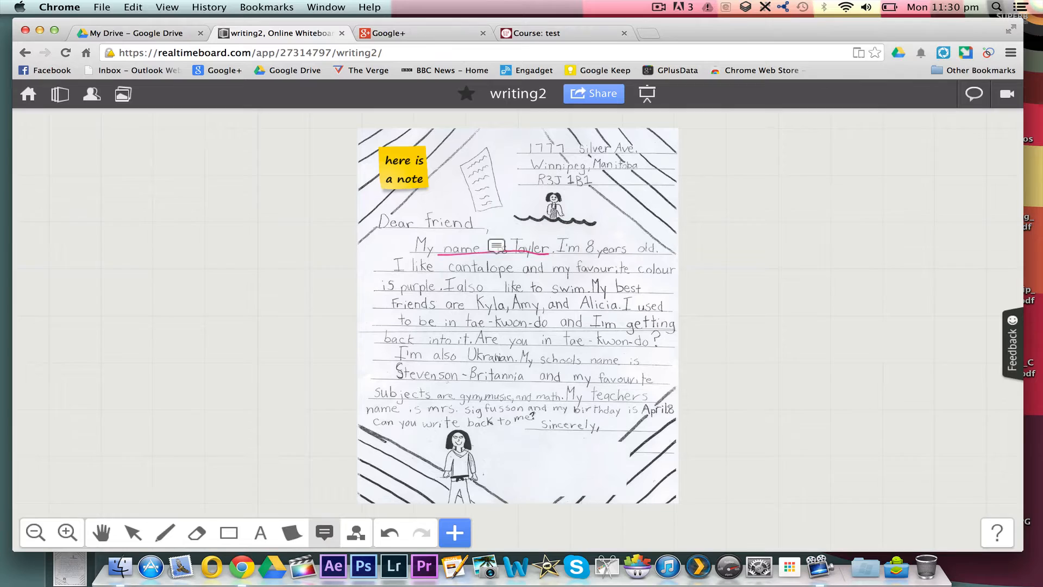
Pin and post a first comment beside the pink underline.
click(495, 246)
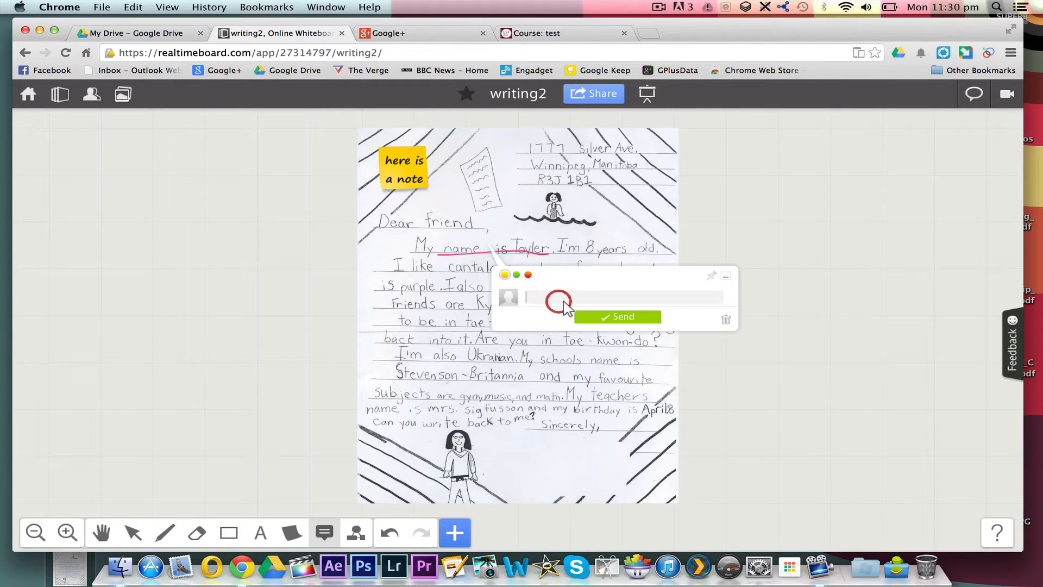
text(and we can write a)
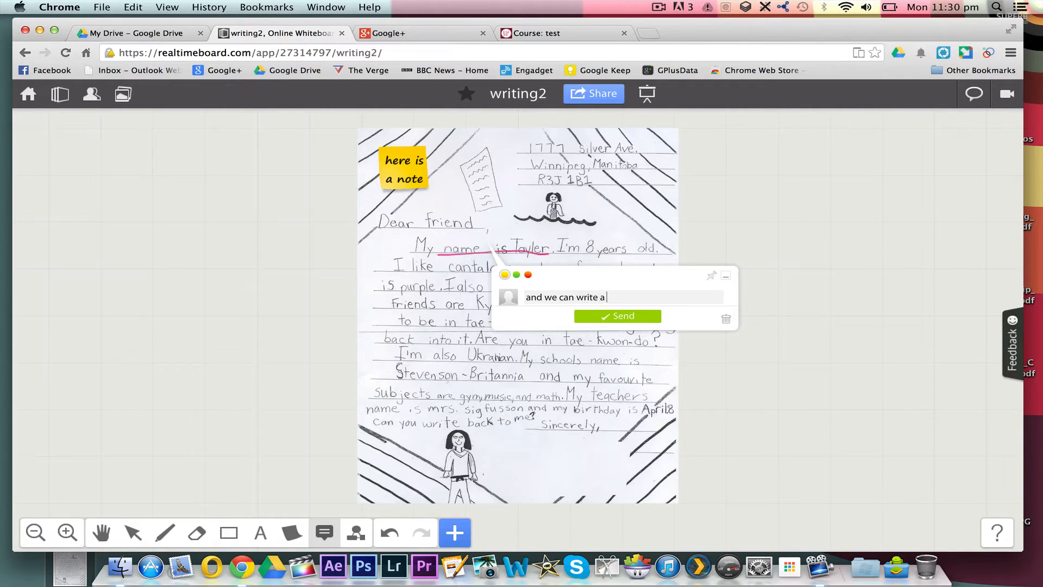
text(comment here)
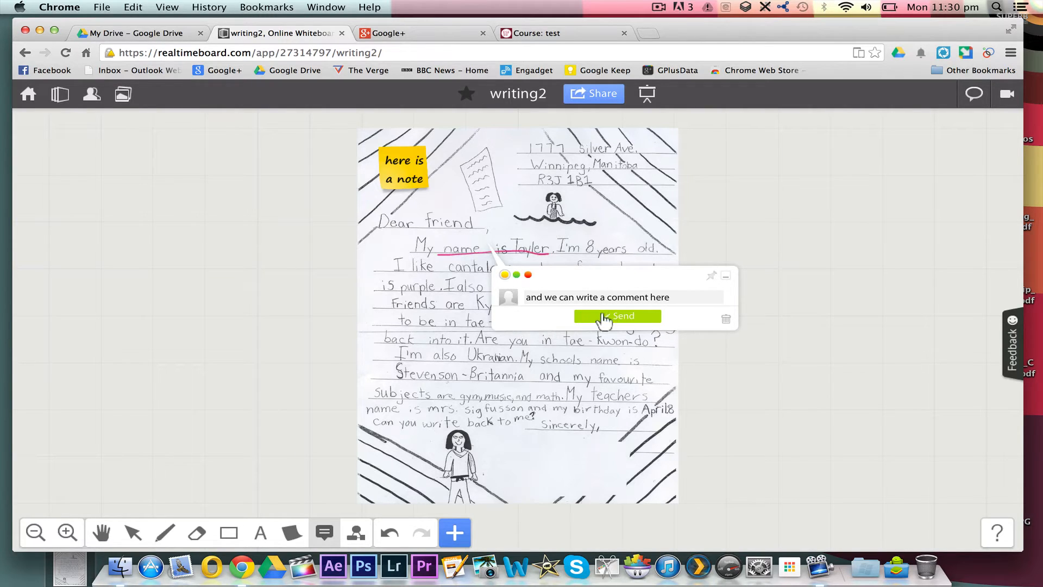
click(618, 315)
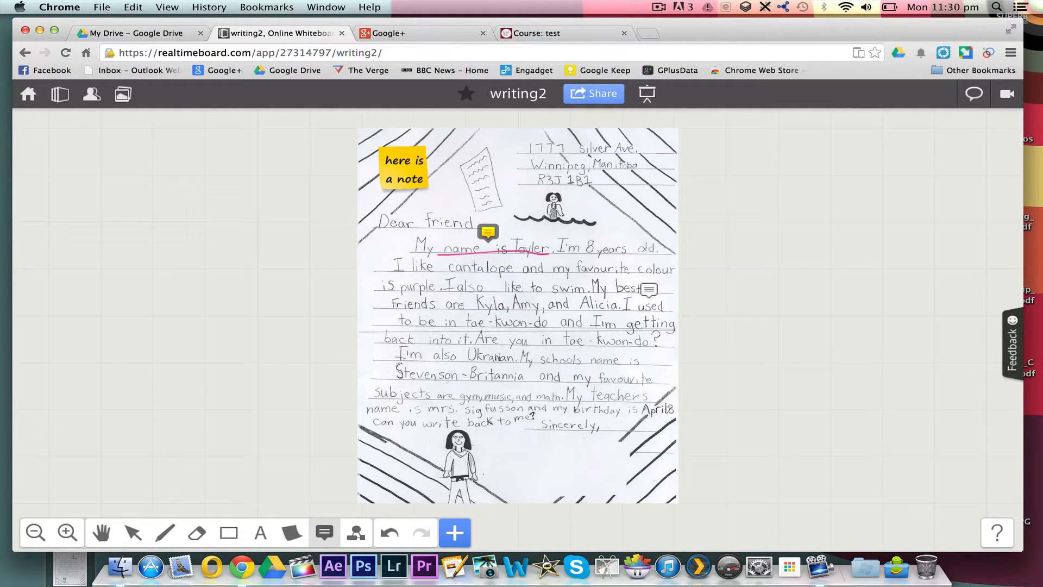
Pin and post 'and here is another comment' near the best-friends line.
click(649, 290)
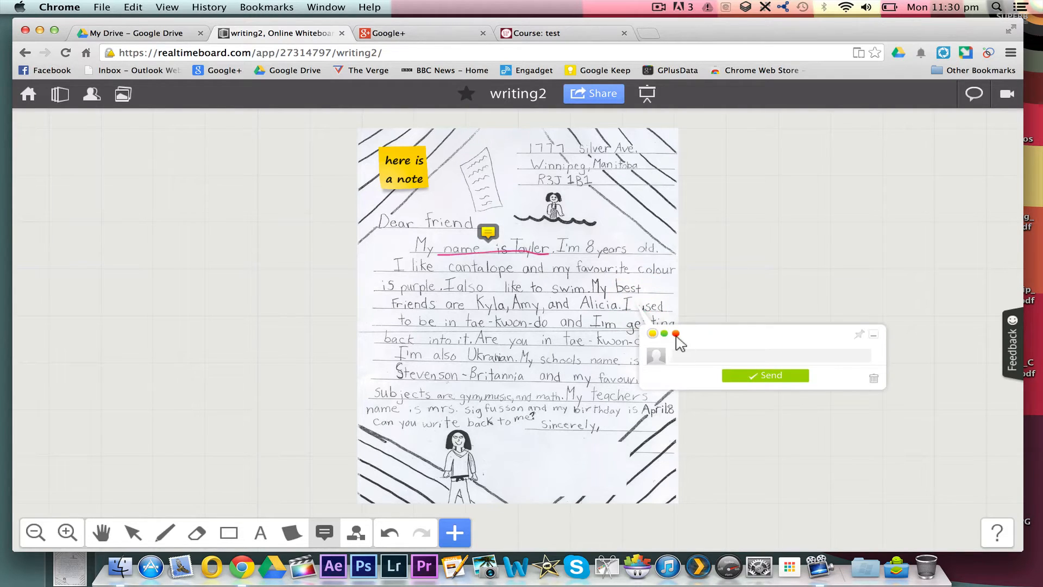
text(a)
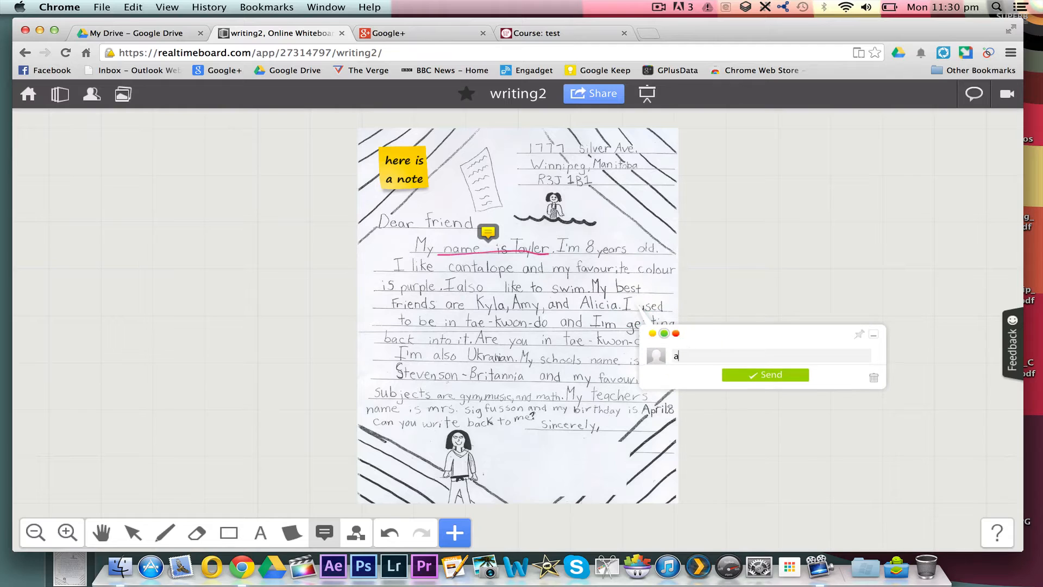
text(and here is another comment)
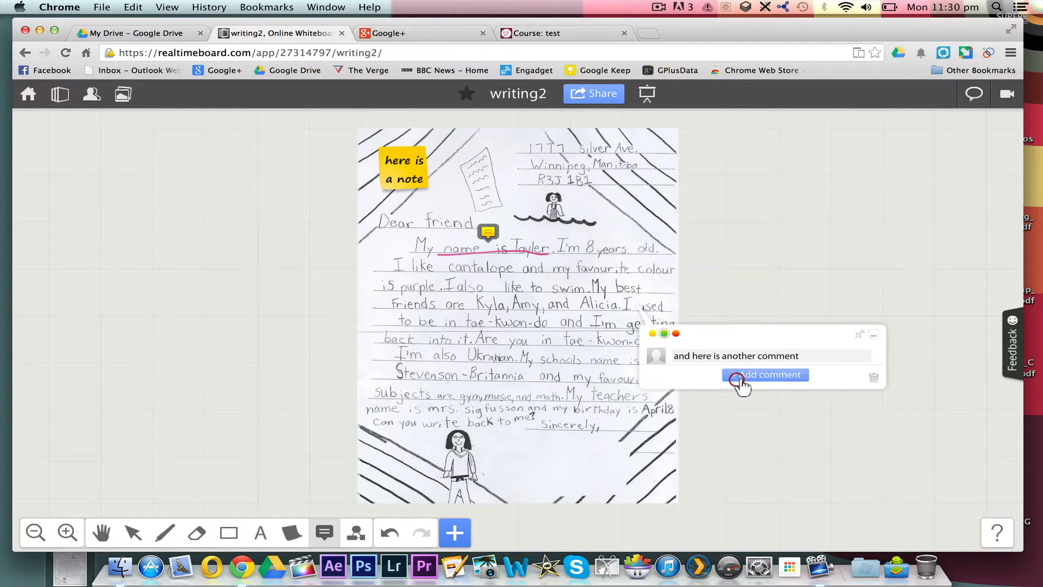
click(765, 373)
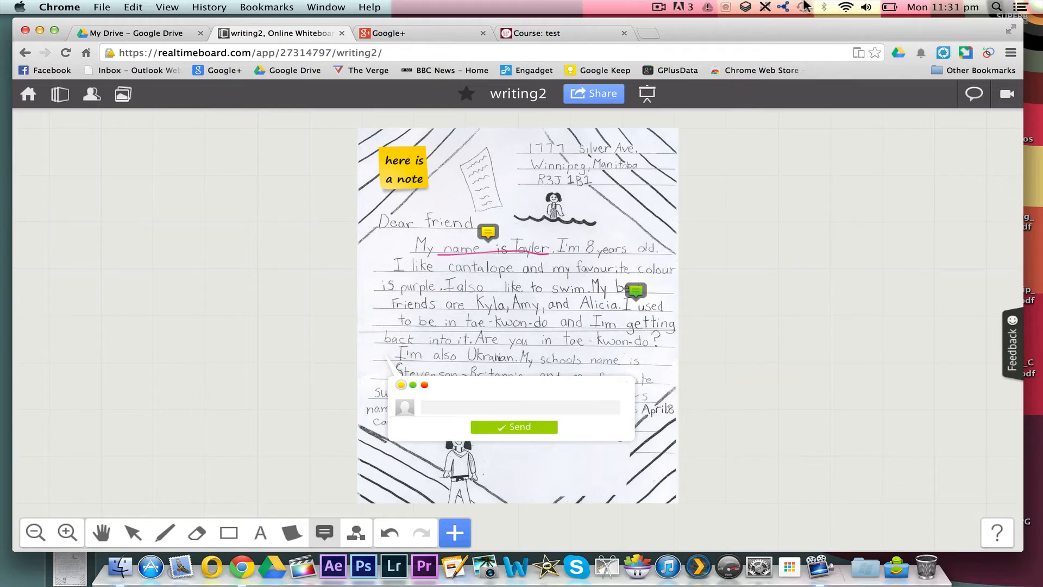
Pin and post 'and finally something here' beside 'back into it'.
click(659, 6)
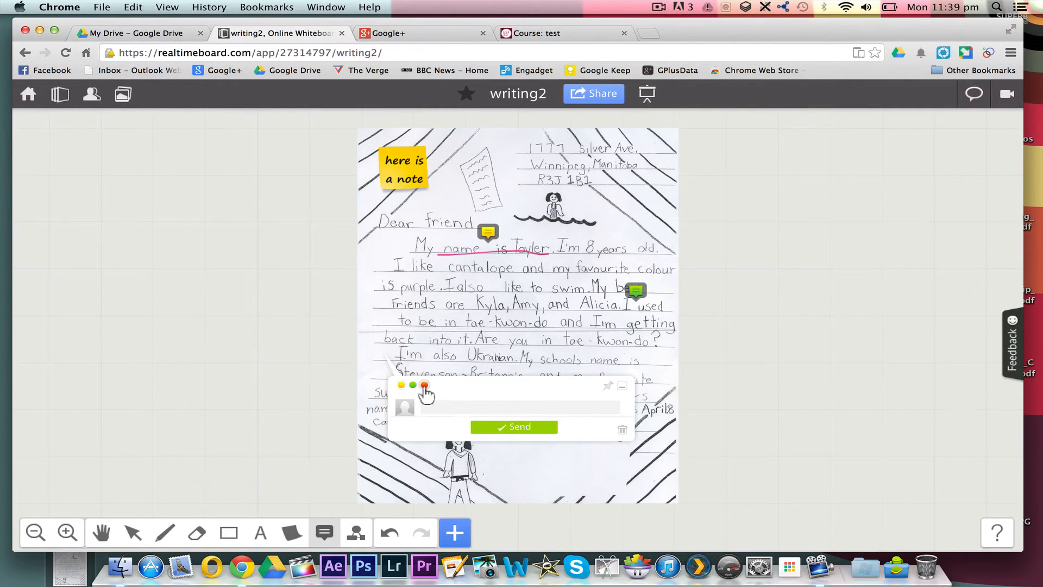
text(and finally something)
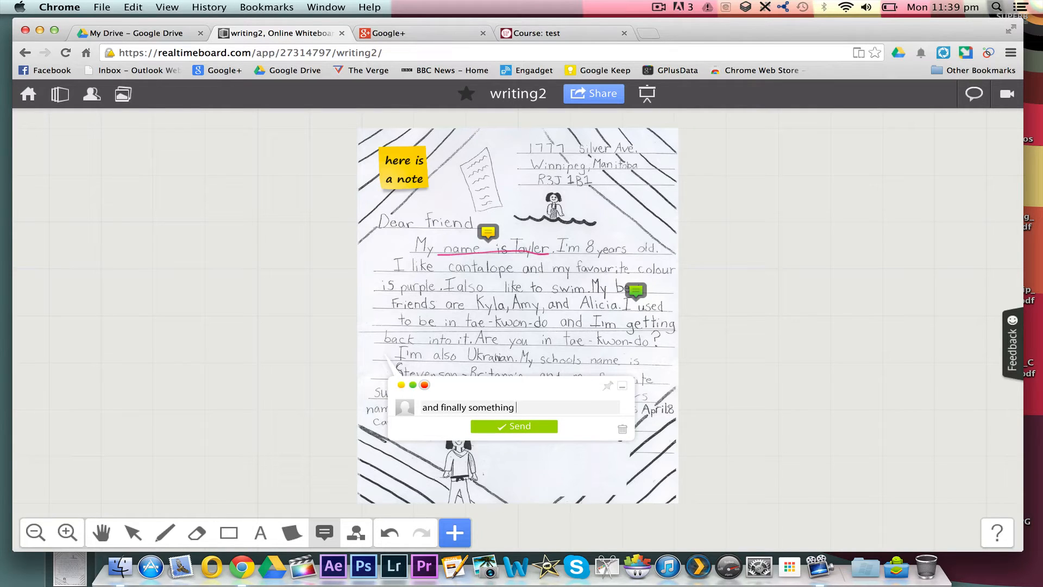
text(here)
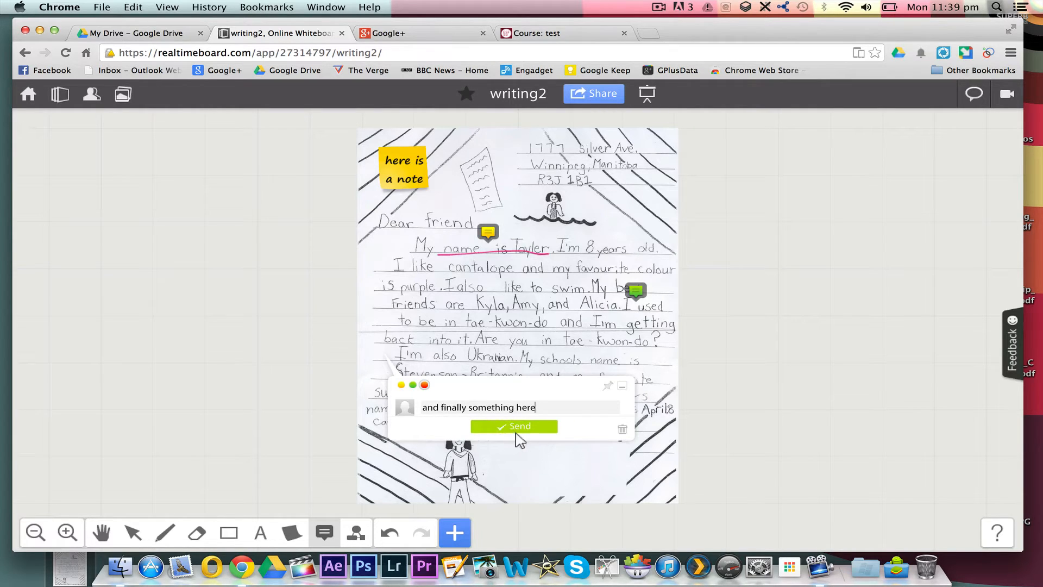
click(514, 426)
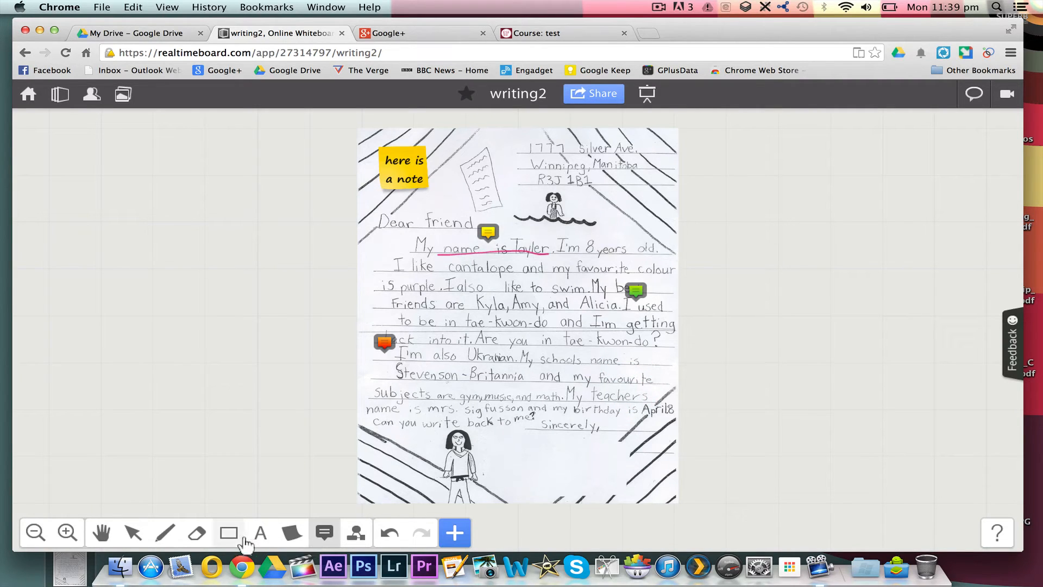
click(228, 532)
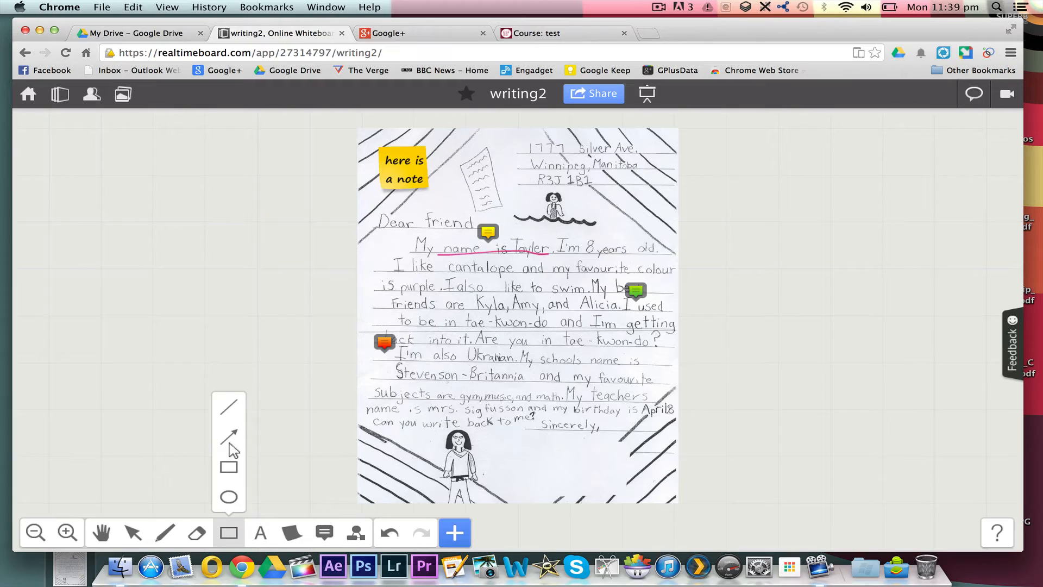
drag(502, 428, 574, 458)
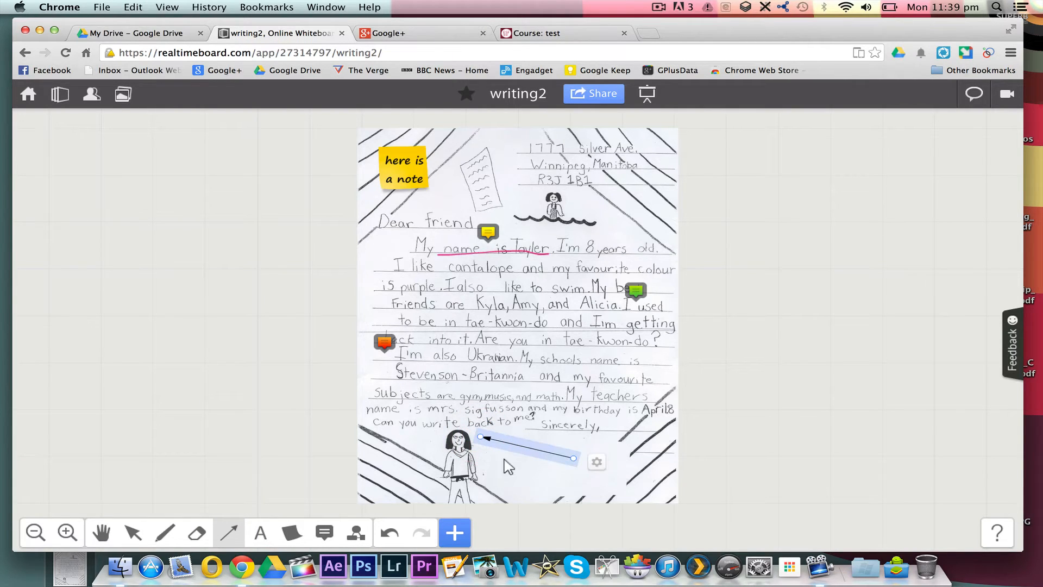
mouse_move(165, 533)
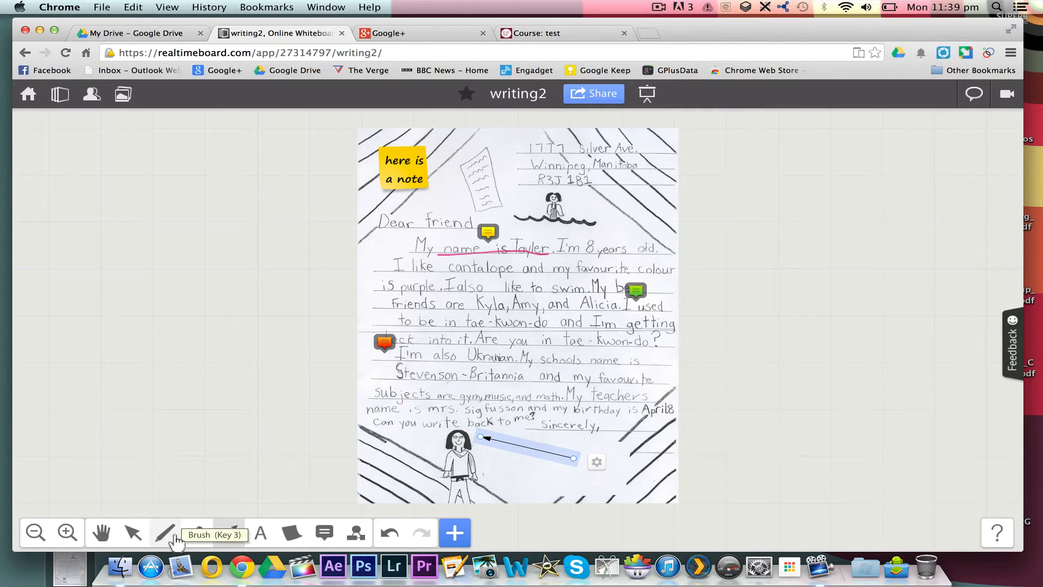
click(164, 532)
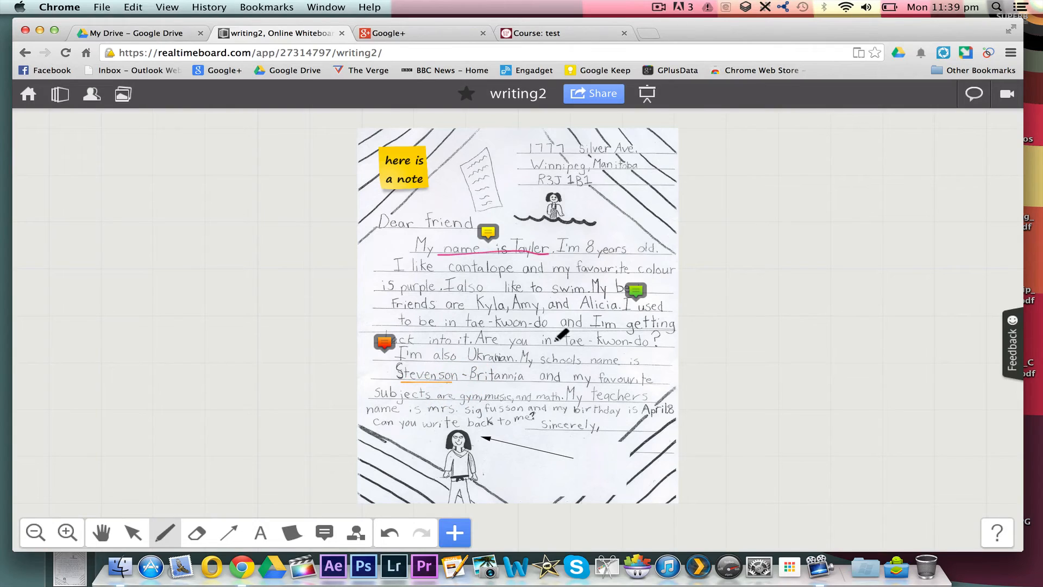
mouse_move(668, 207)
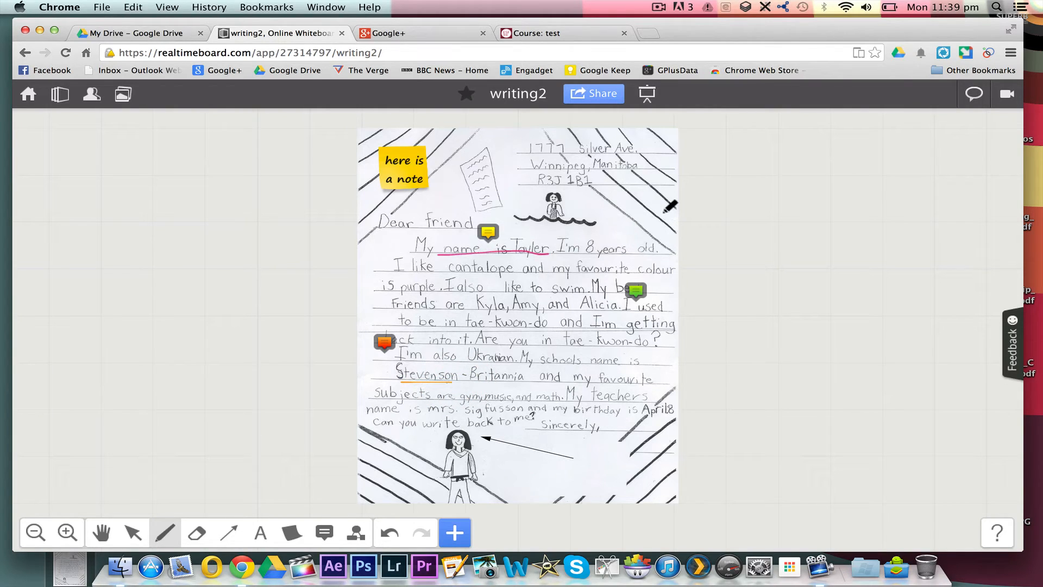
mouse_move(693, 111)
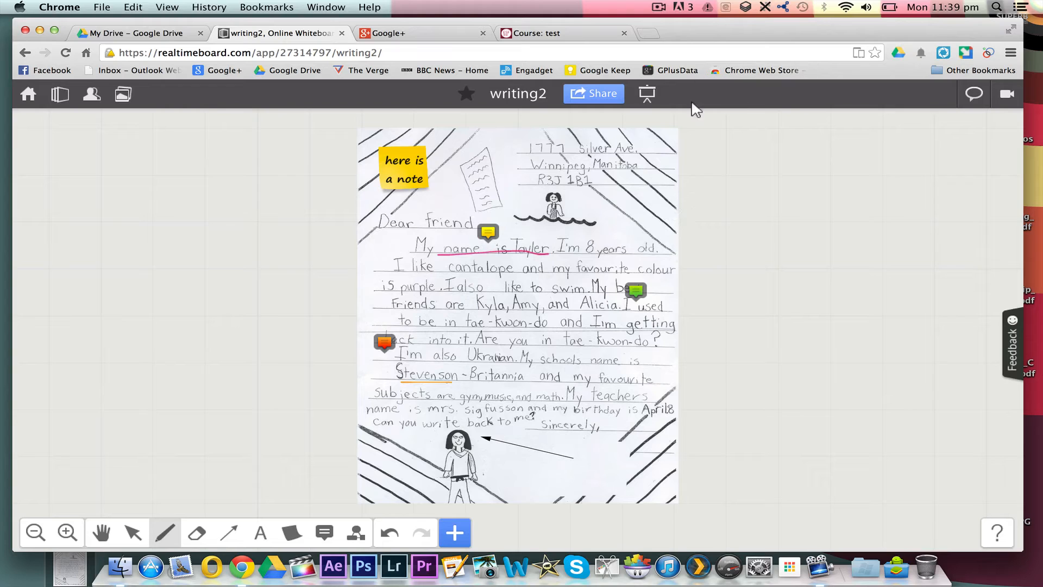
mouse_move(563, 302)
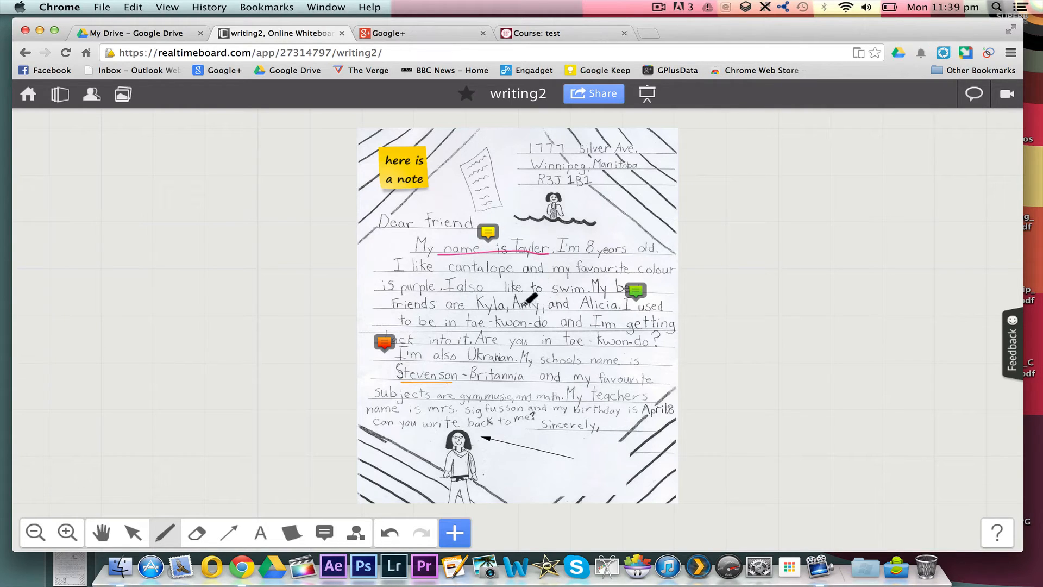
mouse_move(595, 354)
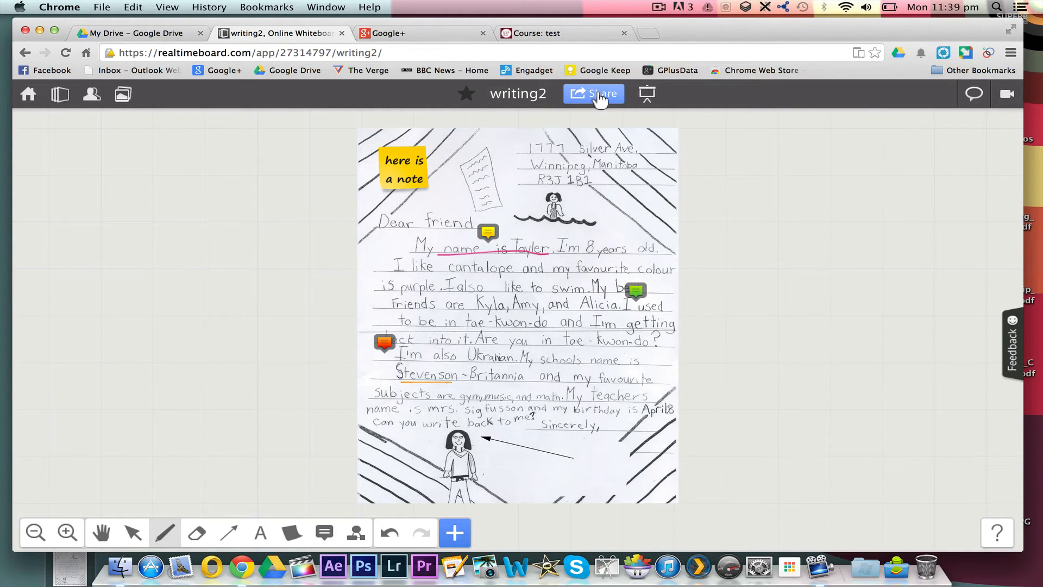
Choose Embed into a website from Share and make the board public.
click(594, 93)
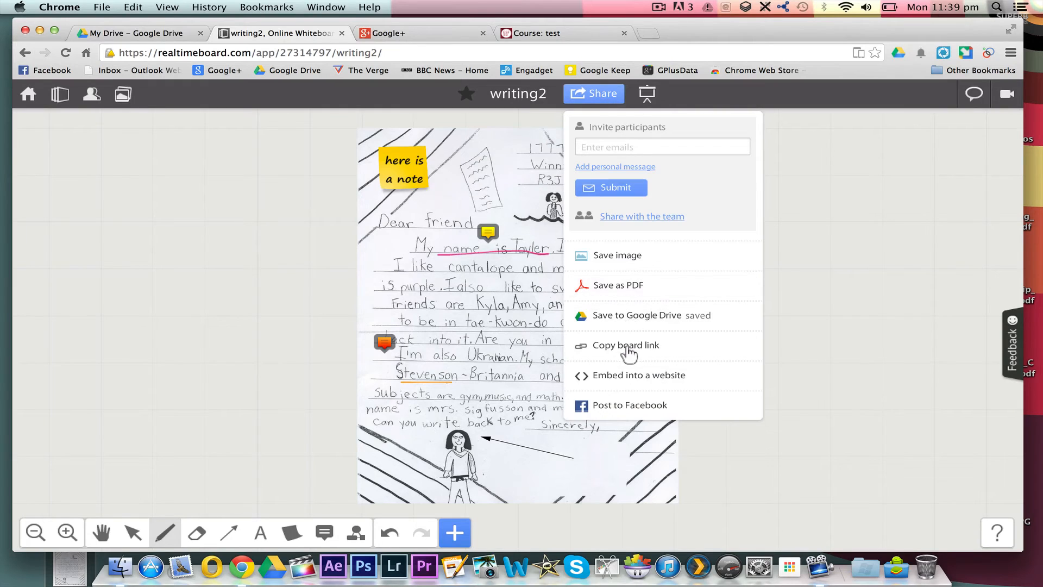
click(626, 345)
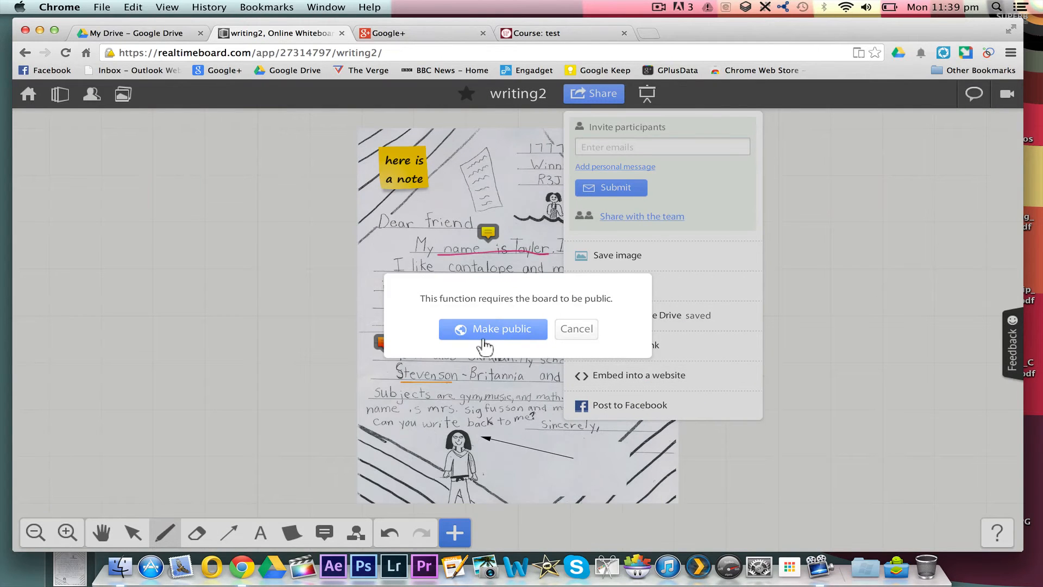
click(493, 328)
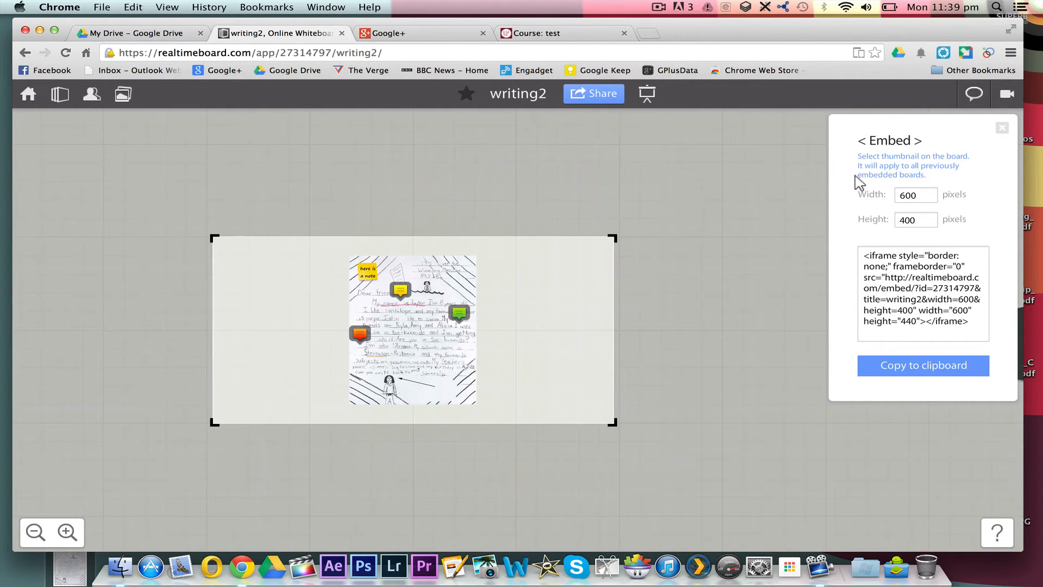
mouse_move(611, 248)
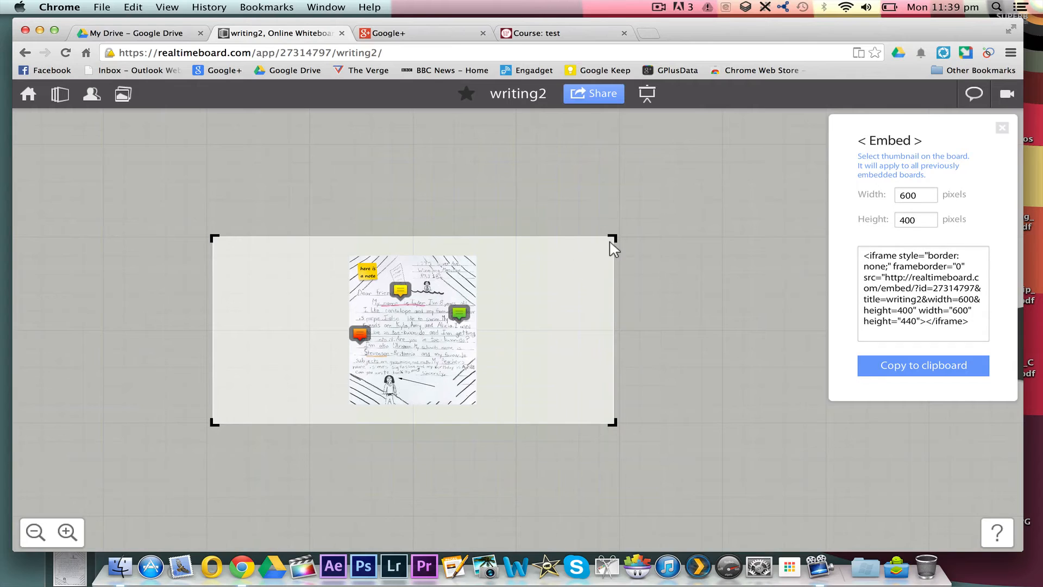
Fit the 600 by 800 embed frame around the letter and copy the embed code.
drag(612, 239, 485, 250)
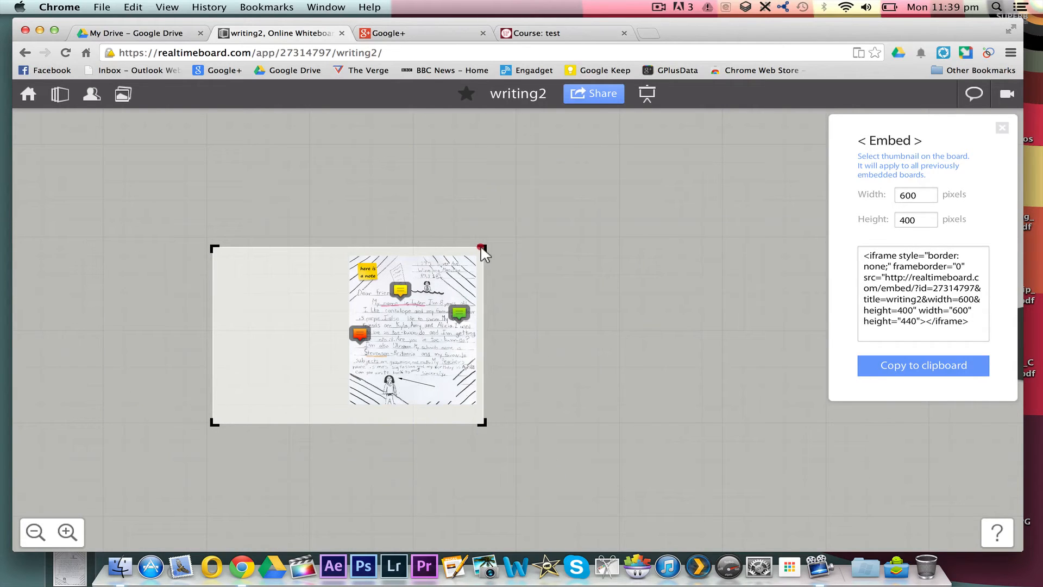
drag(483, 249, 305, 248)
text(800)
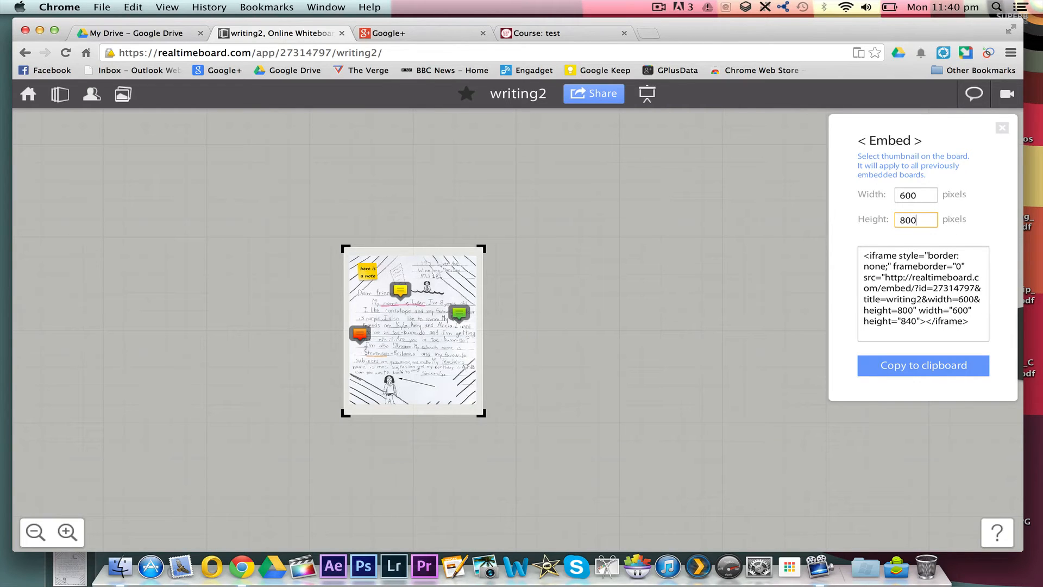
click(1002, 128)
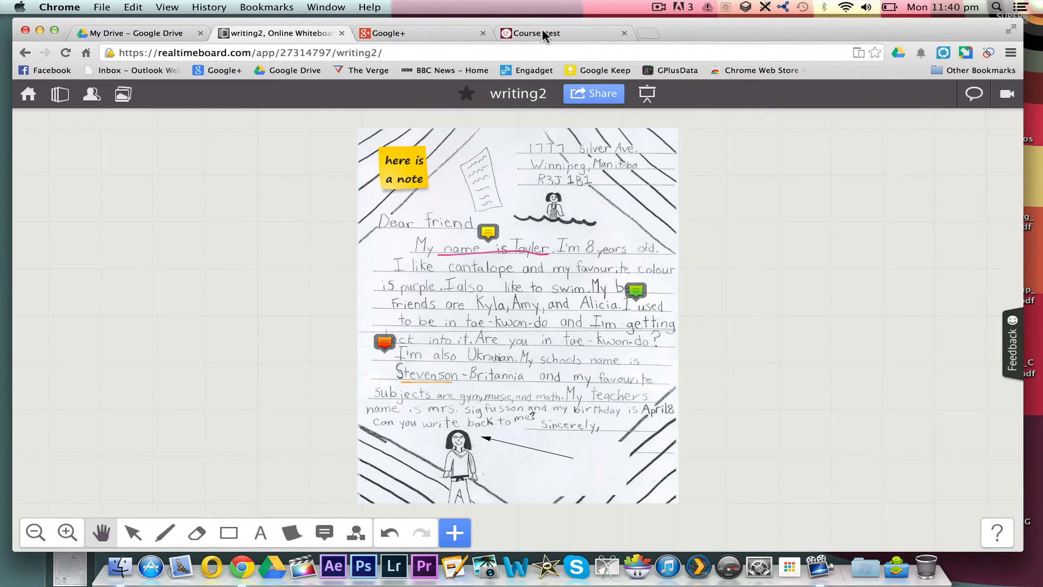
Add a Quick Embed resource with the pasted board code to topic 1 and turn editing off.
click(543, 33)
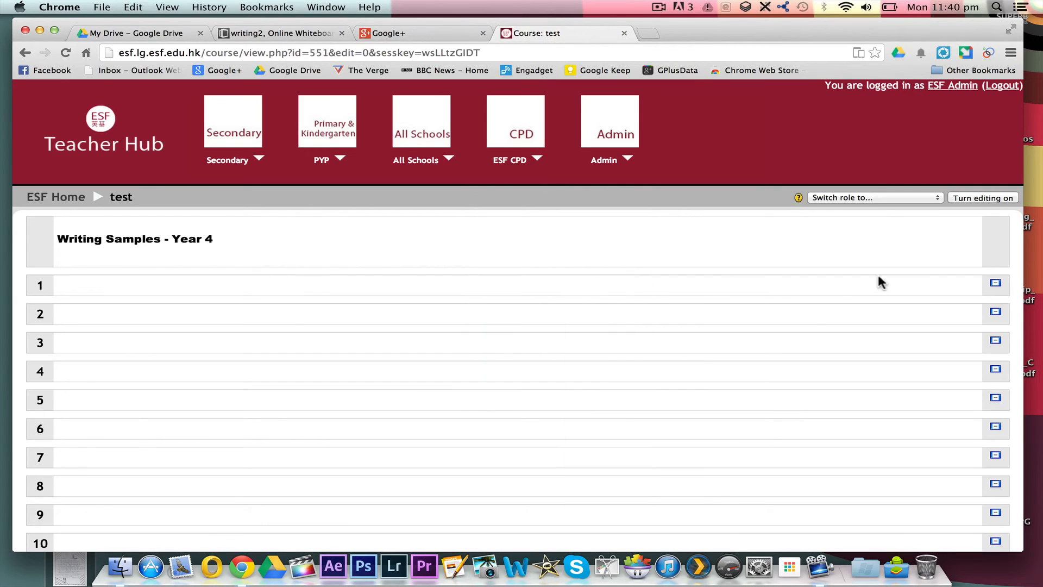
click(982, 196)
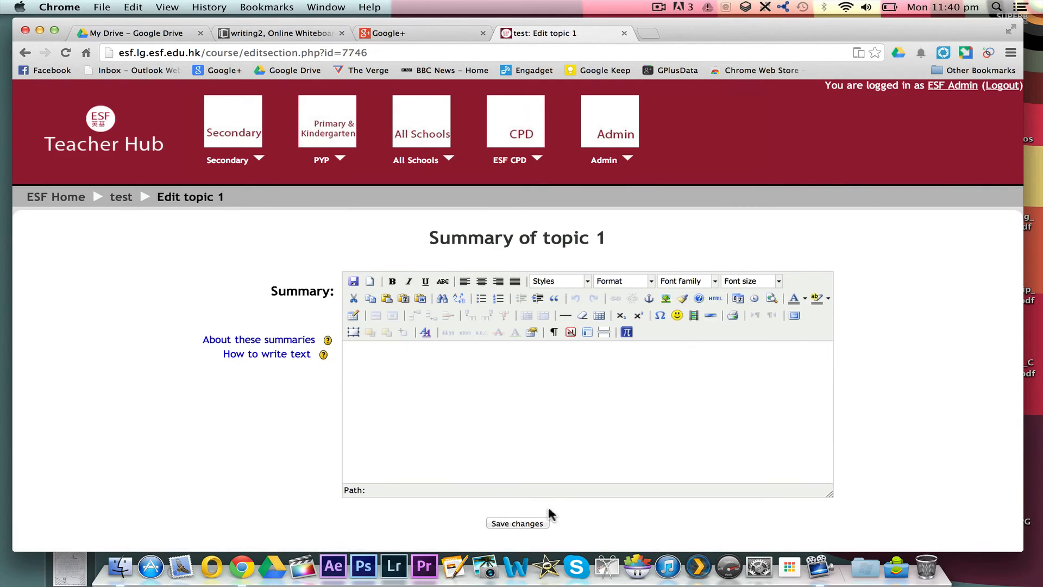
click(517, 523)
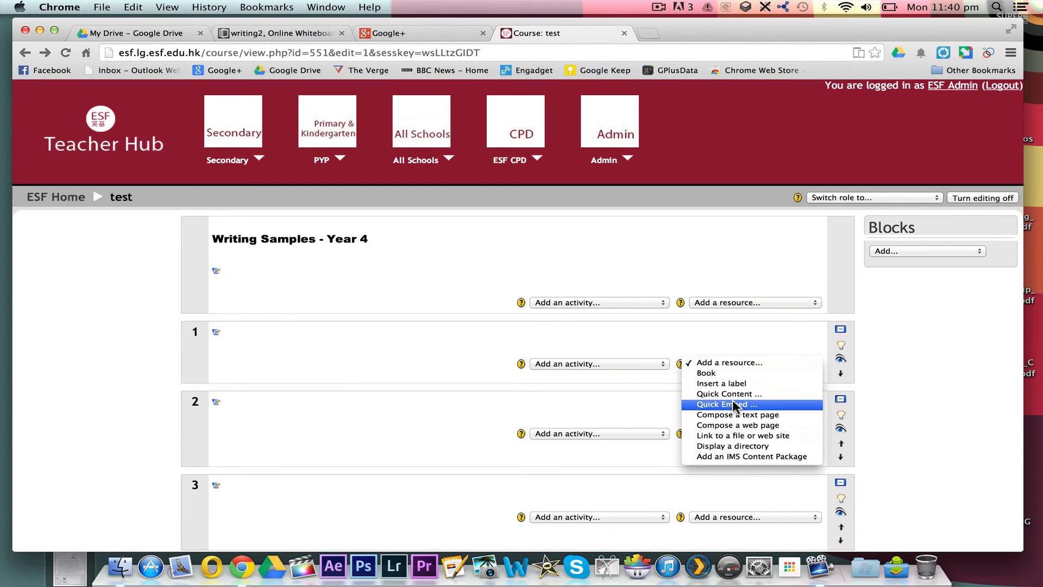
click(727, 405)
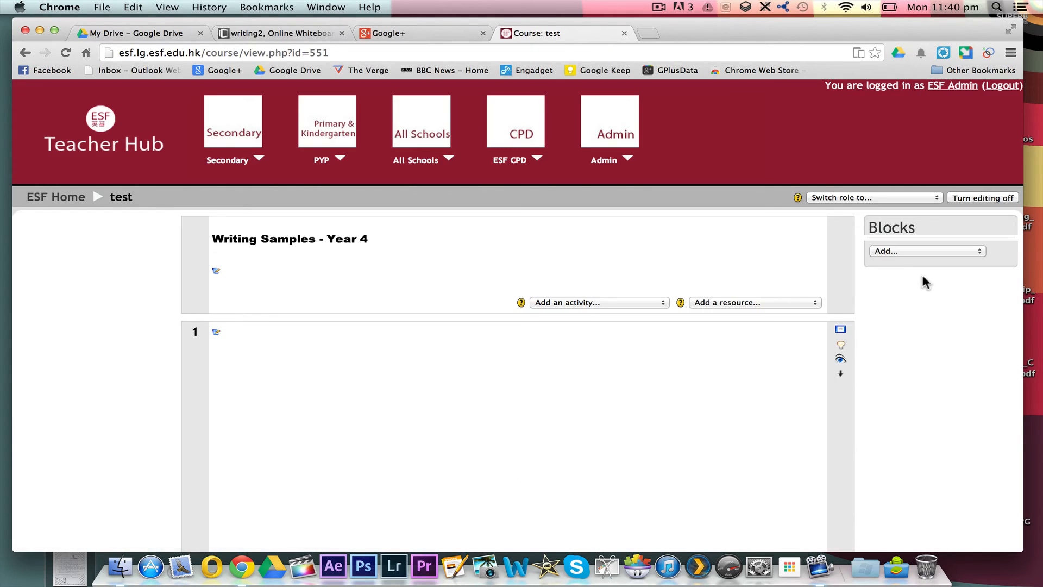
click(983, 197)
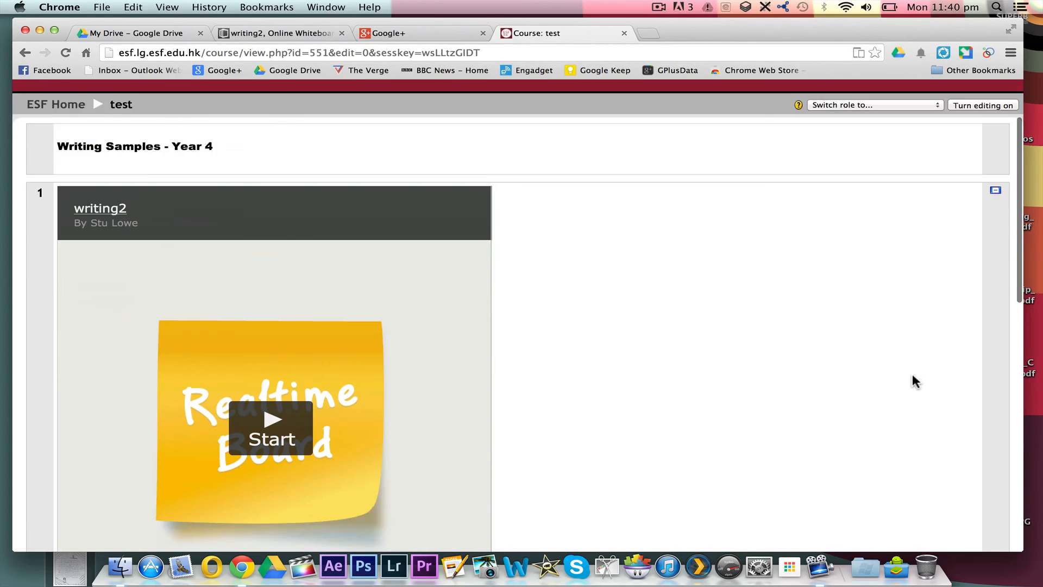
Start the embedded board and scroll through the annotated letter and its comments.
scroll(down, 3)
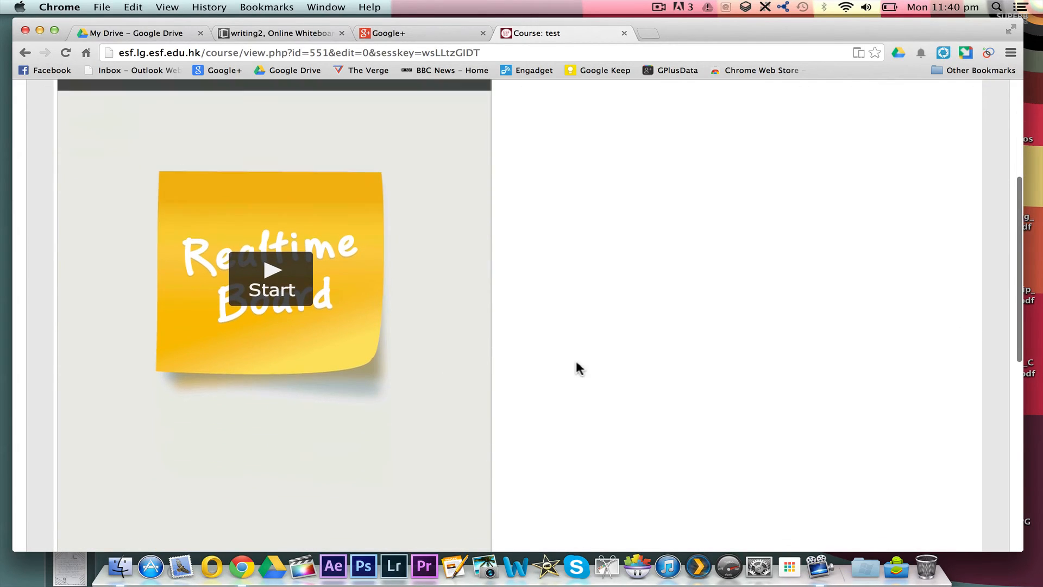
click(272, 285)
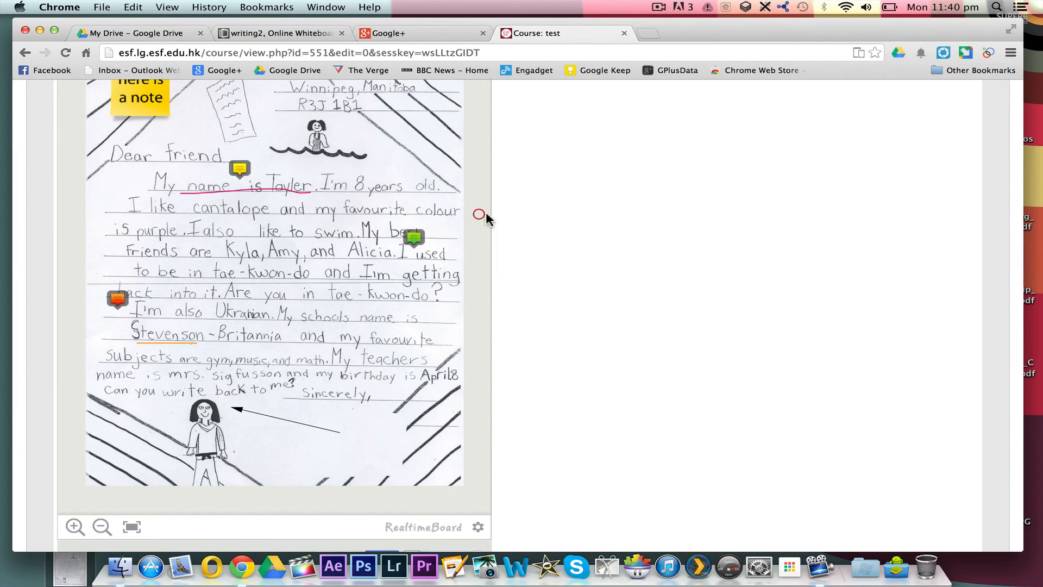
scroll(down, 3)
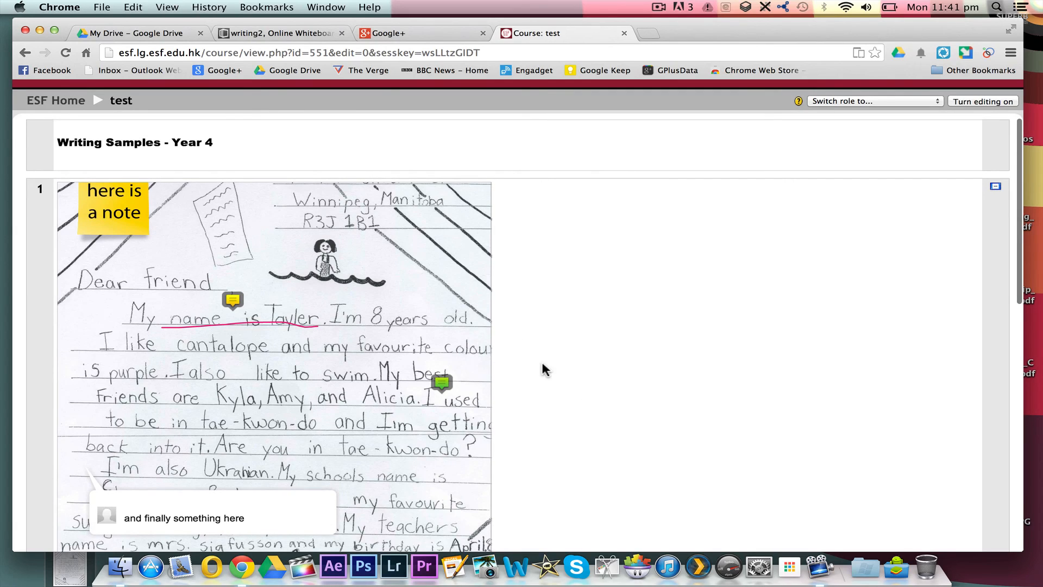
mouse_move(317, 300)
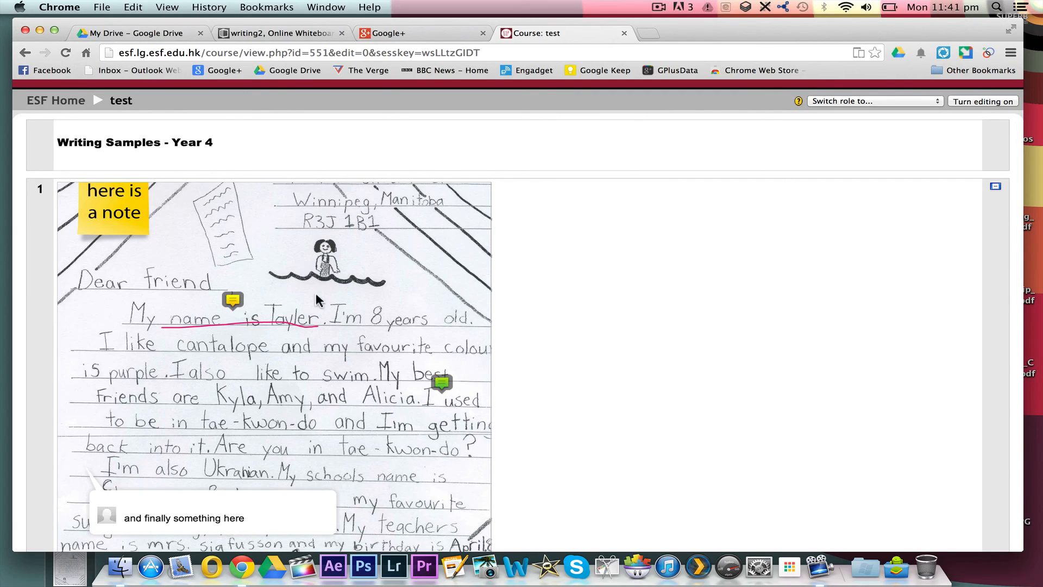
mouse_move(588, 400)
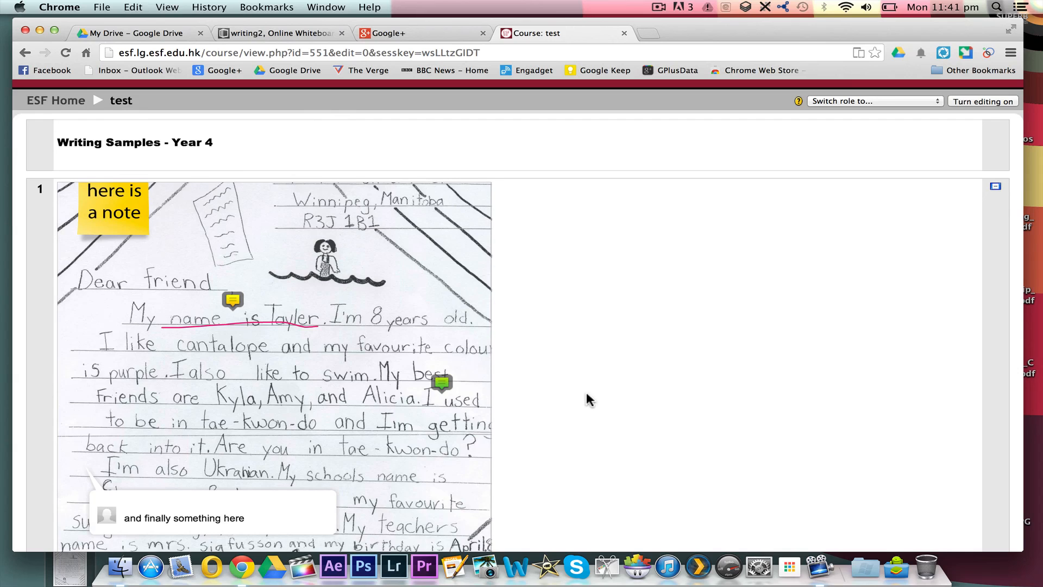
scroll(down, 3)
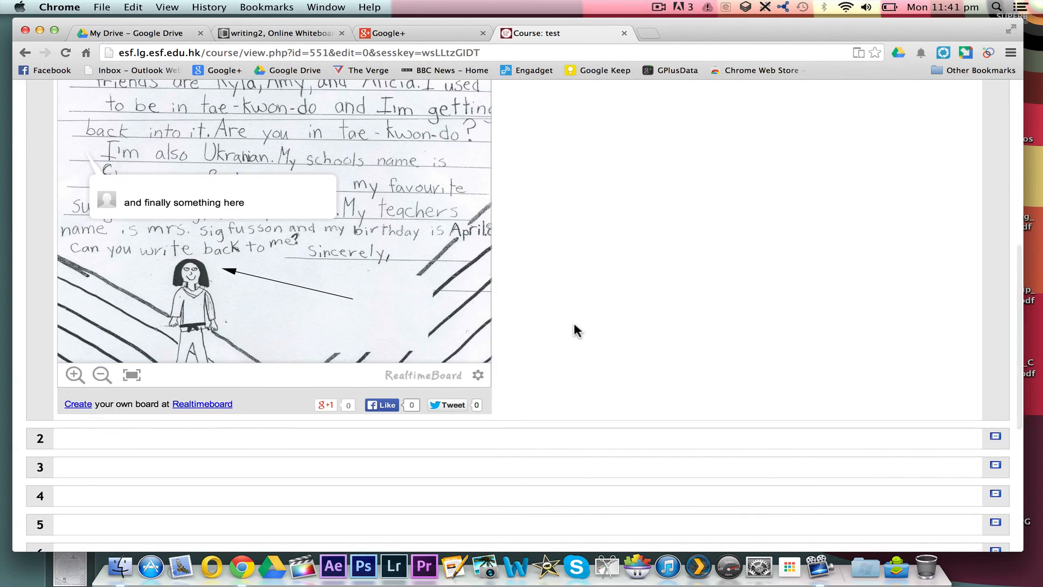